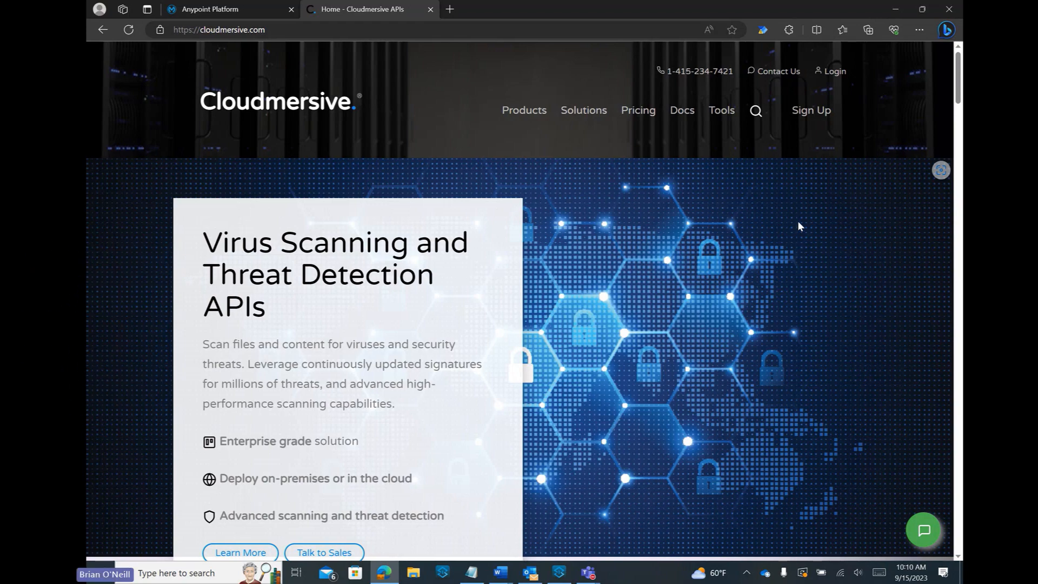
Search the Cloudmersive site for 'mulesoft' to list the connector guides
click(755, 111)
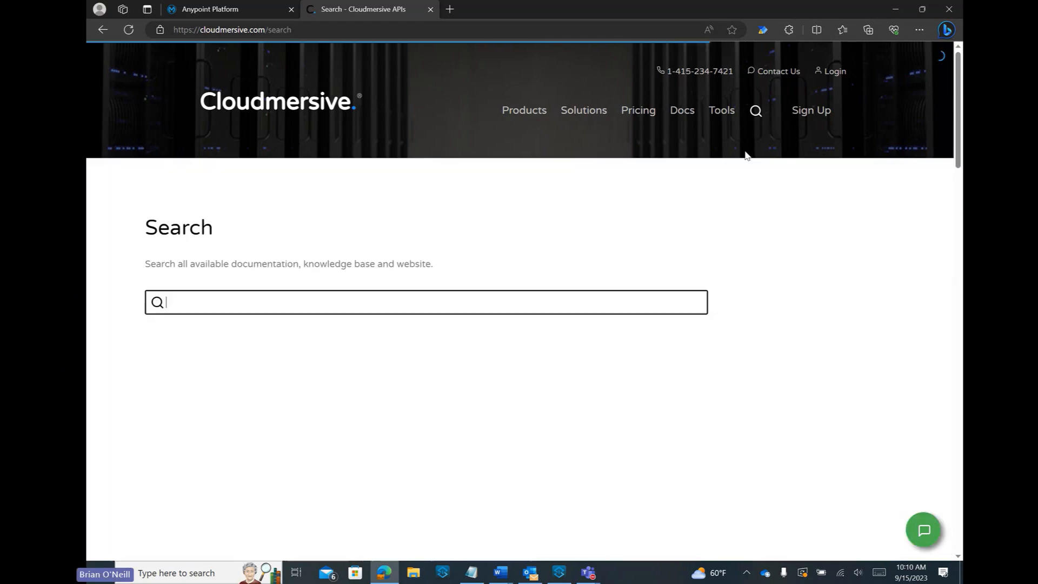
text(mulesoft)
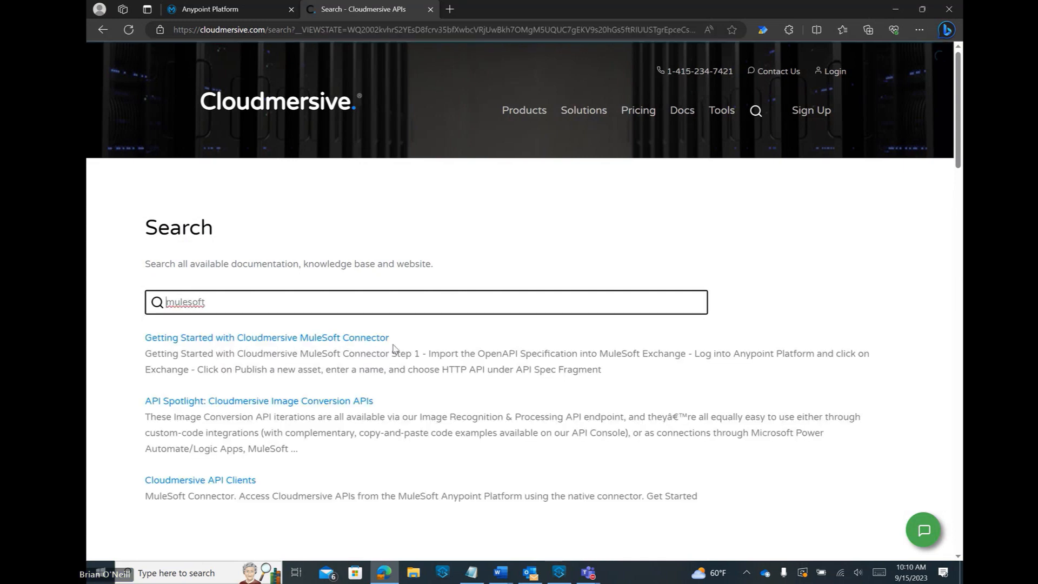
mouse_move(480, 366)
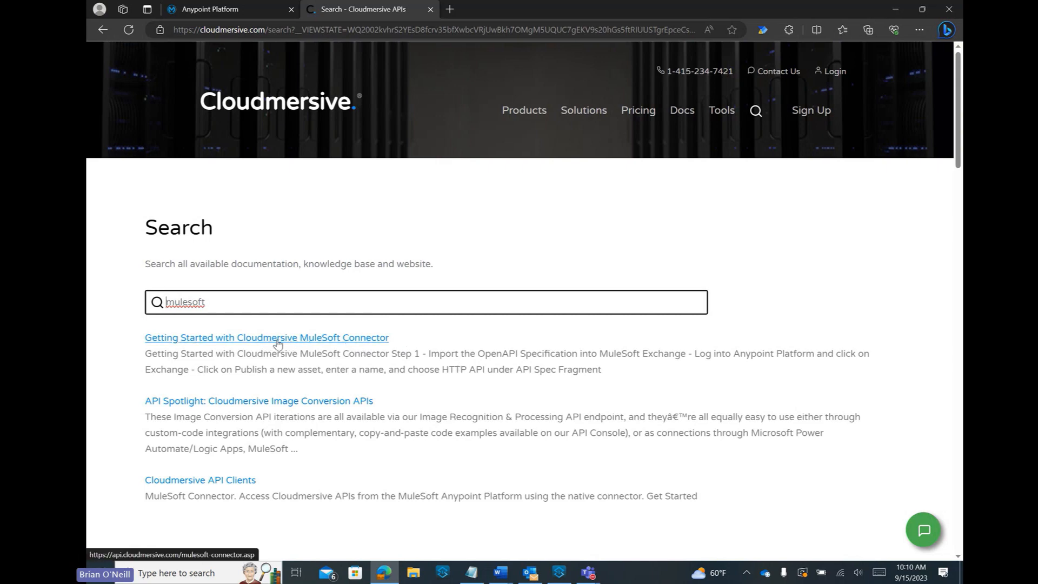
Bring up the Getting Started with Cloudmersive MuleSoft Connector guide
click(266, 338)
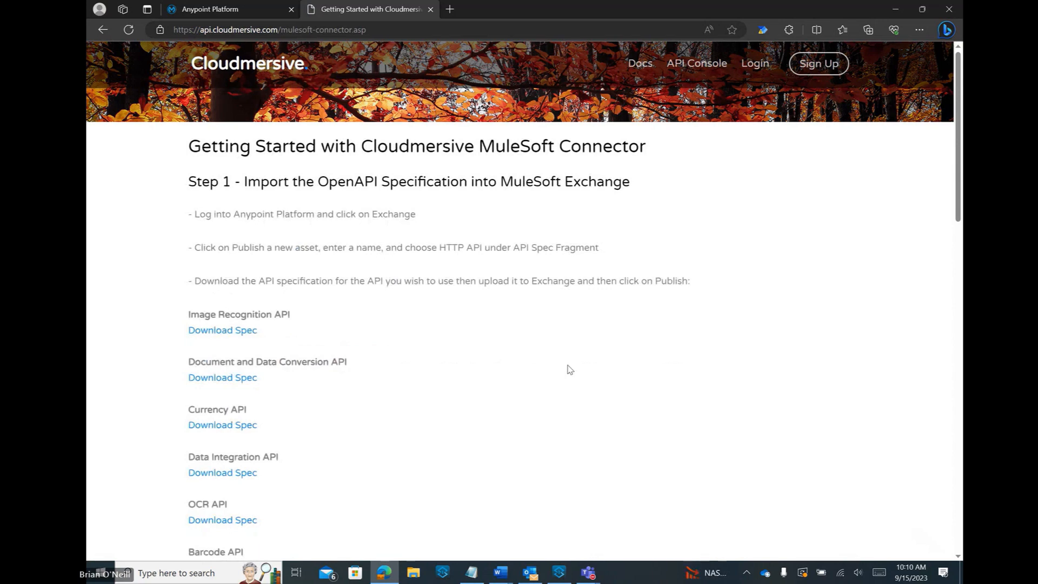
mouse_move(684, 324)
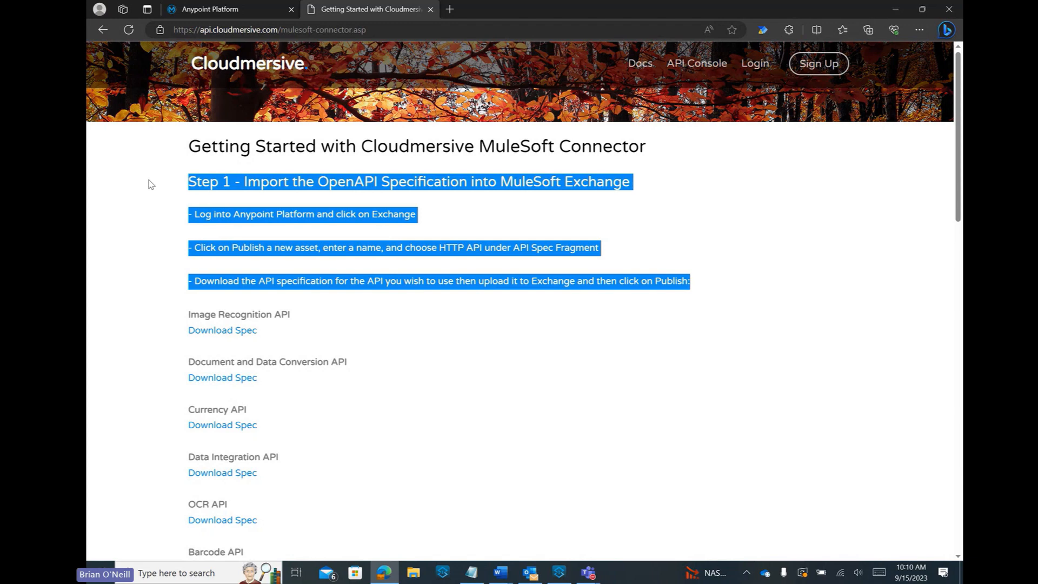
click(669, 253)
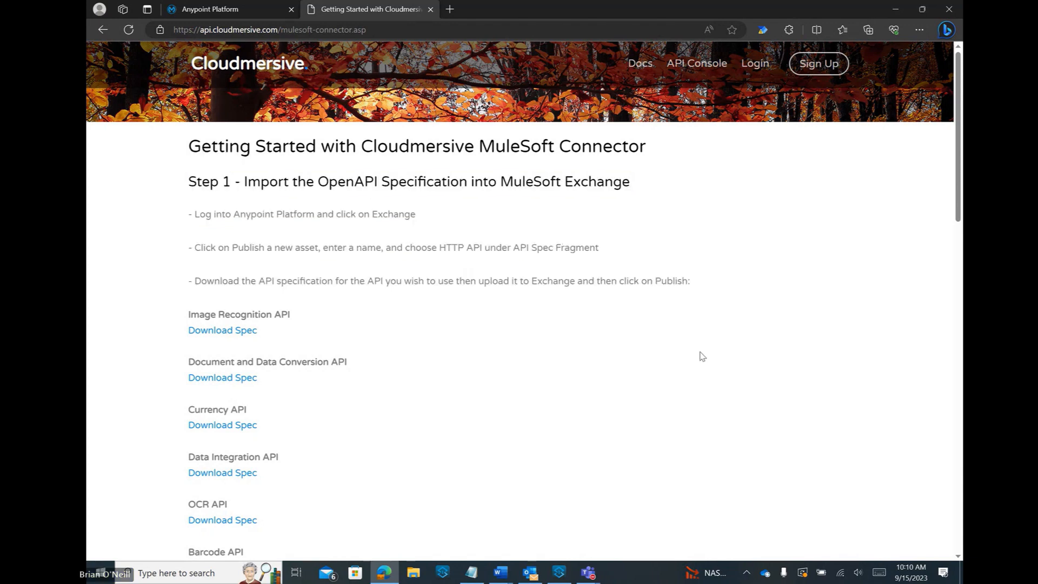
Download the Virus Scan API specification from the guide's API list
scroll(down, 3)
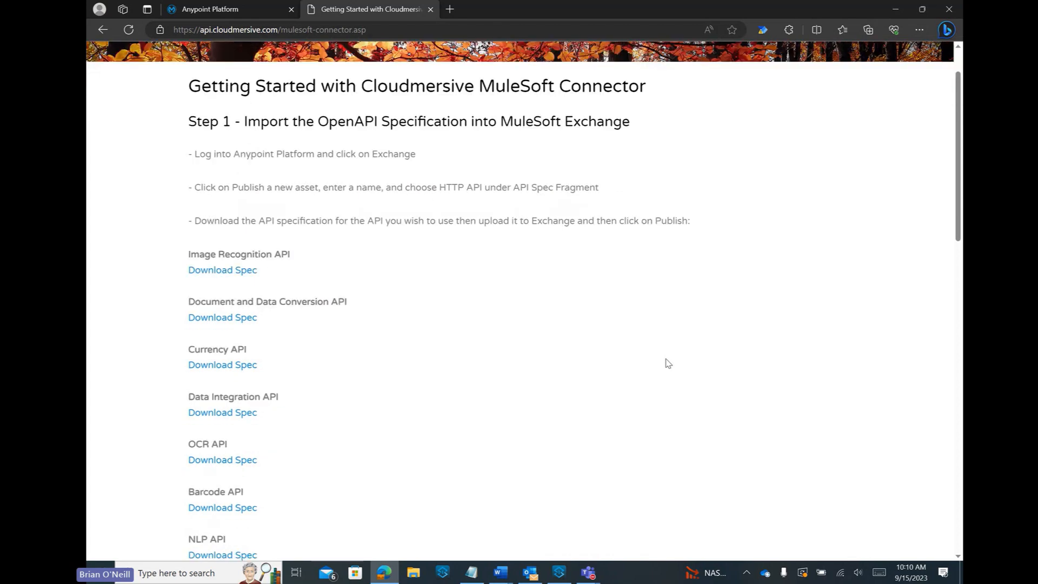
scroll(down, 3)
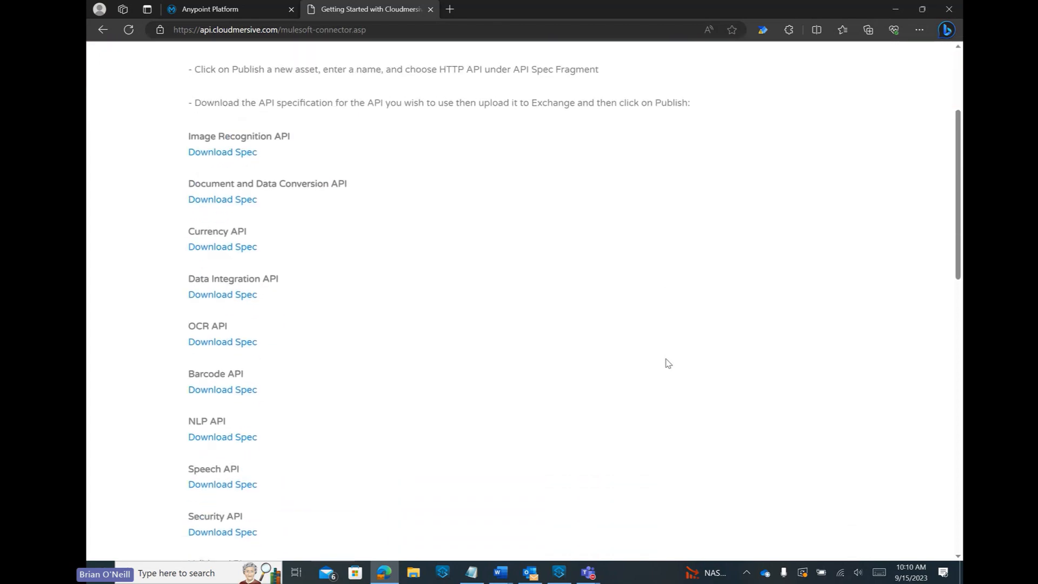
scroll(down, 3)
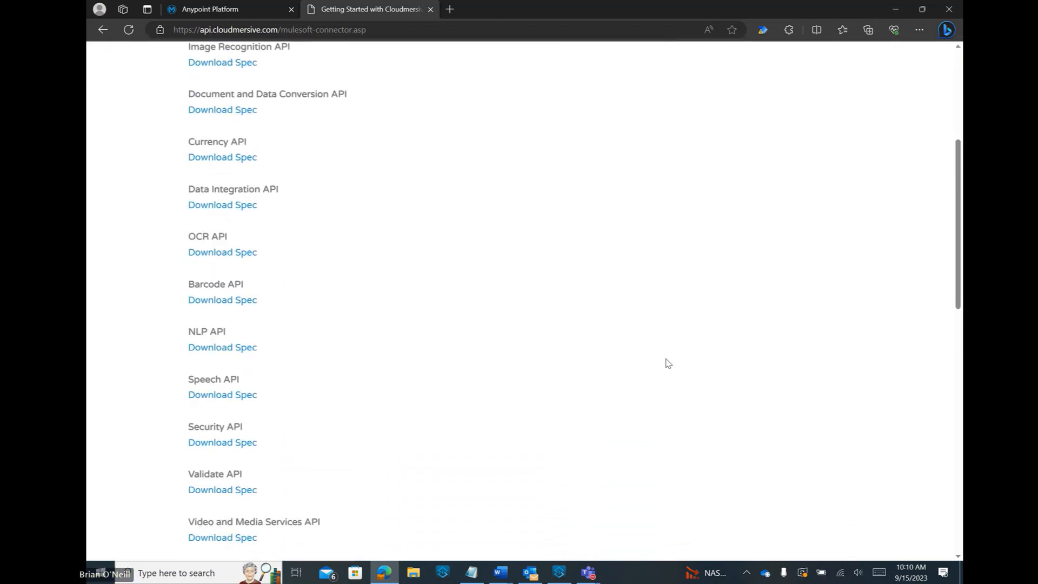
scroll(down, 3)
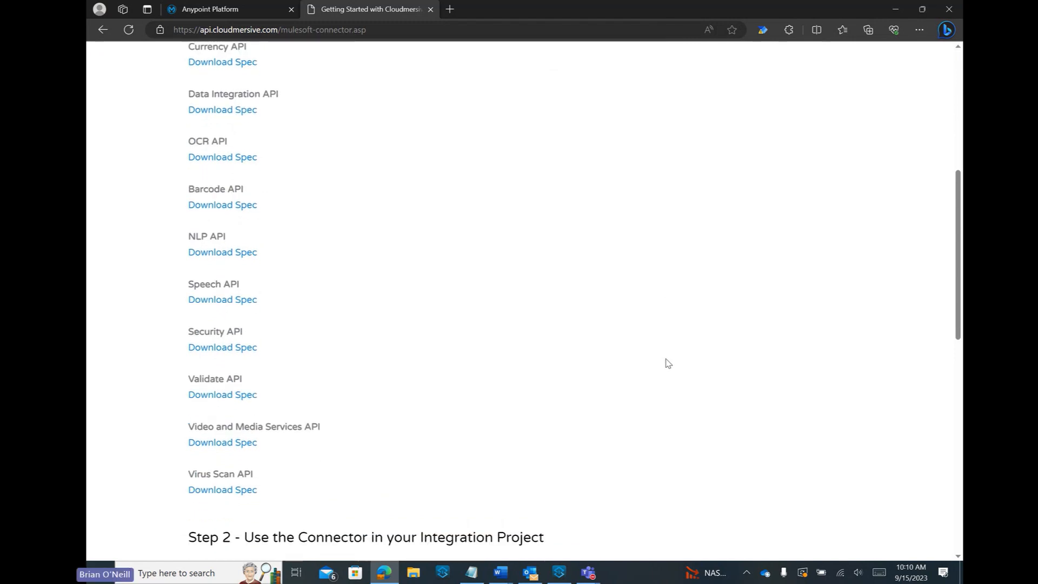
scroll(down, 3)
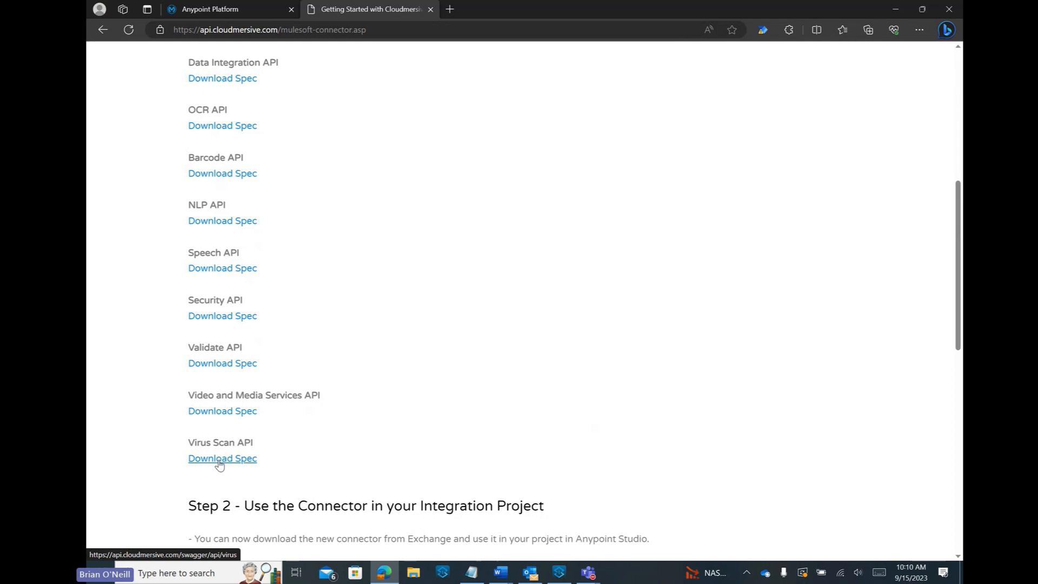
click(222, 458)
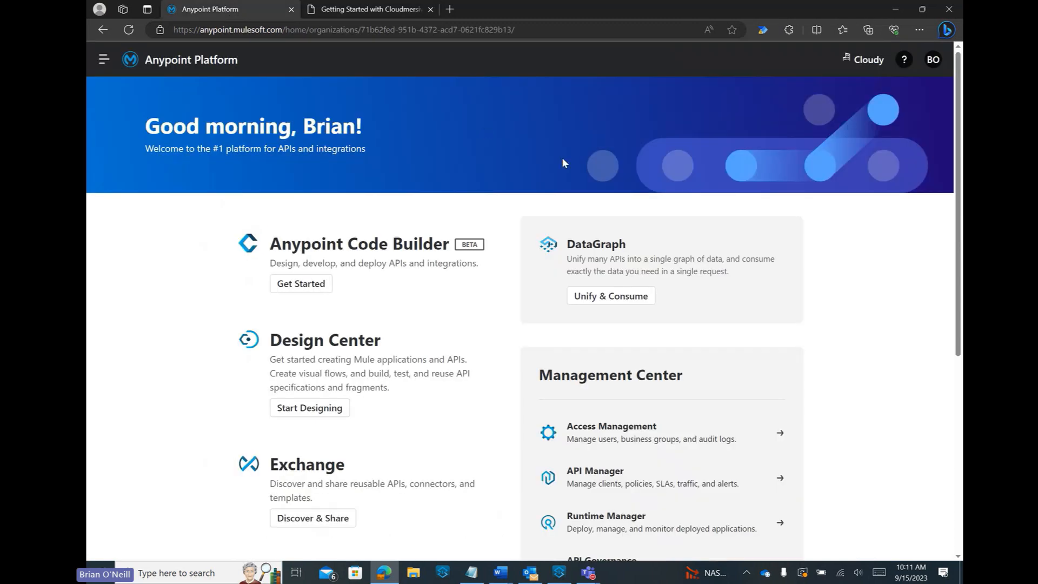
mouse_move(870, 341)
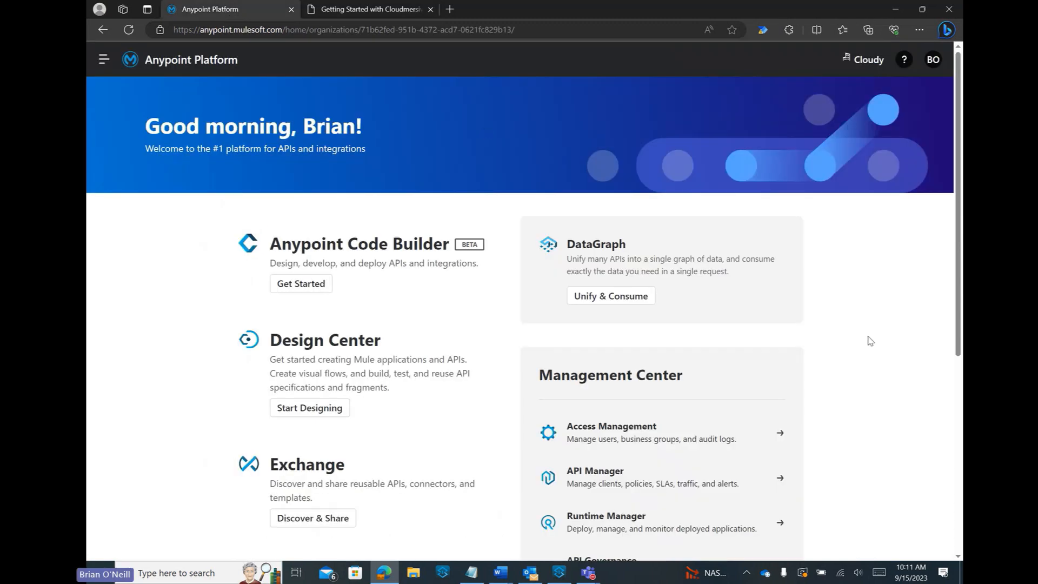
mouse_move(449, 400)
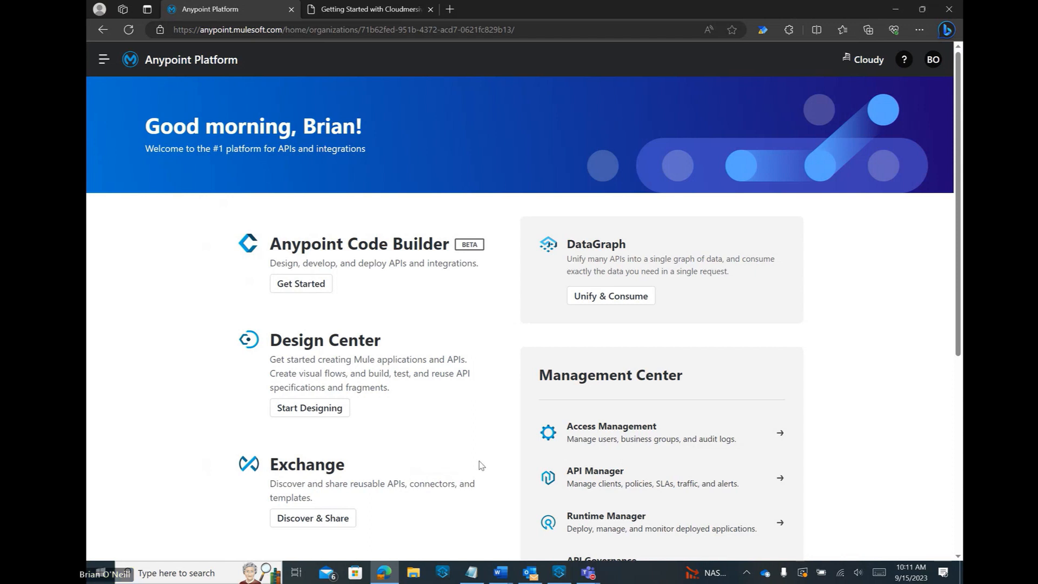
mouse_move(470, 443)
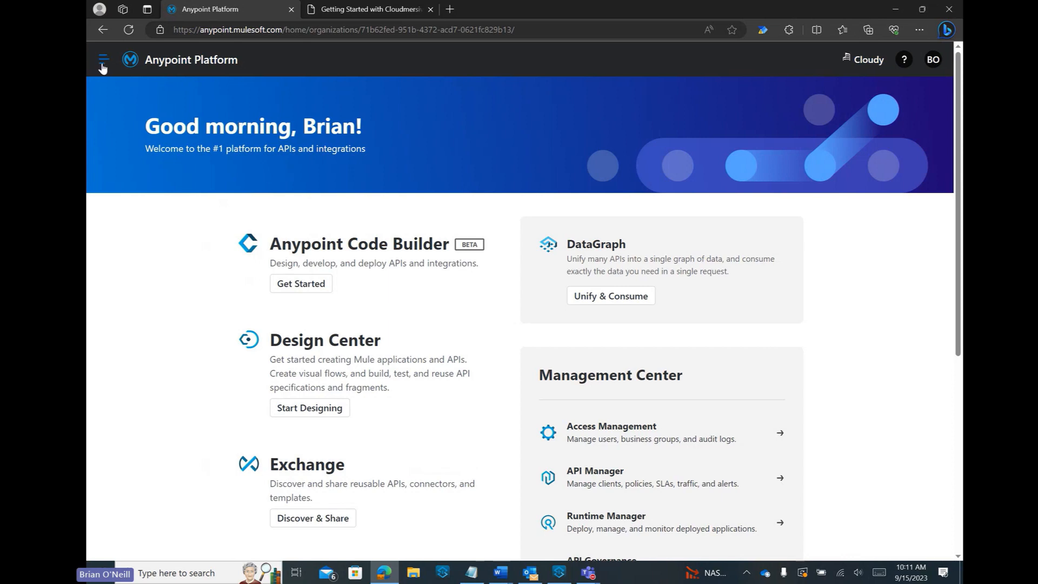
Go to Exchange from the platform navigation menu
click(102, 59)
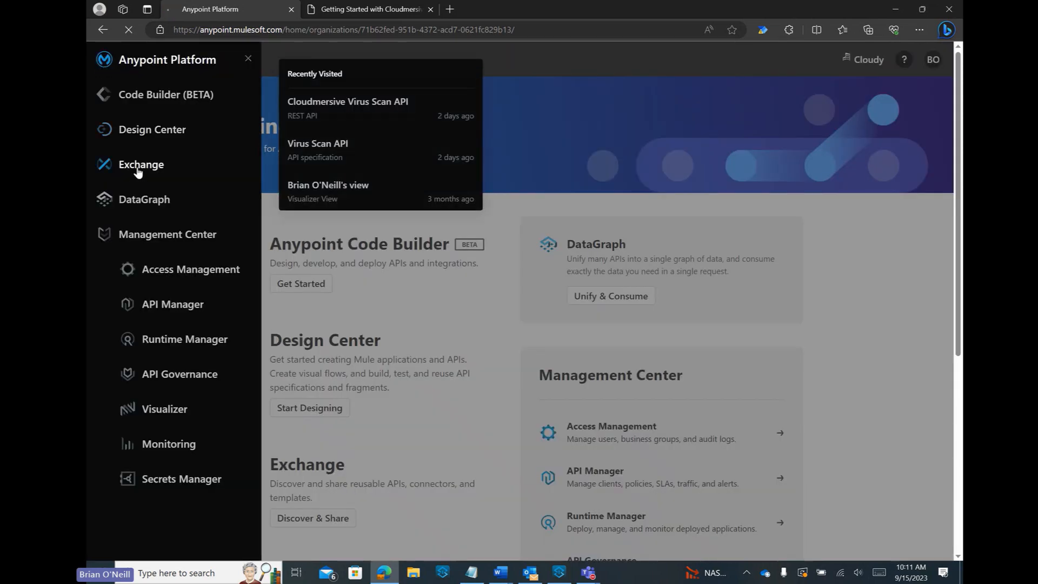
click(140, 164)
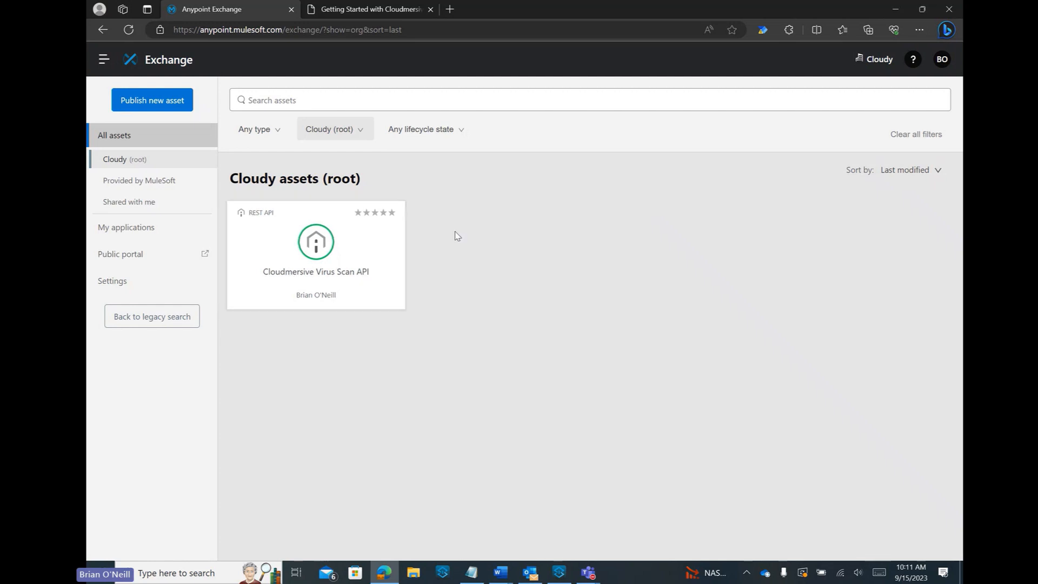
mouse_move(501, 239)
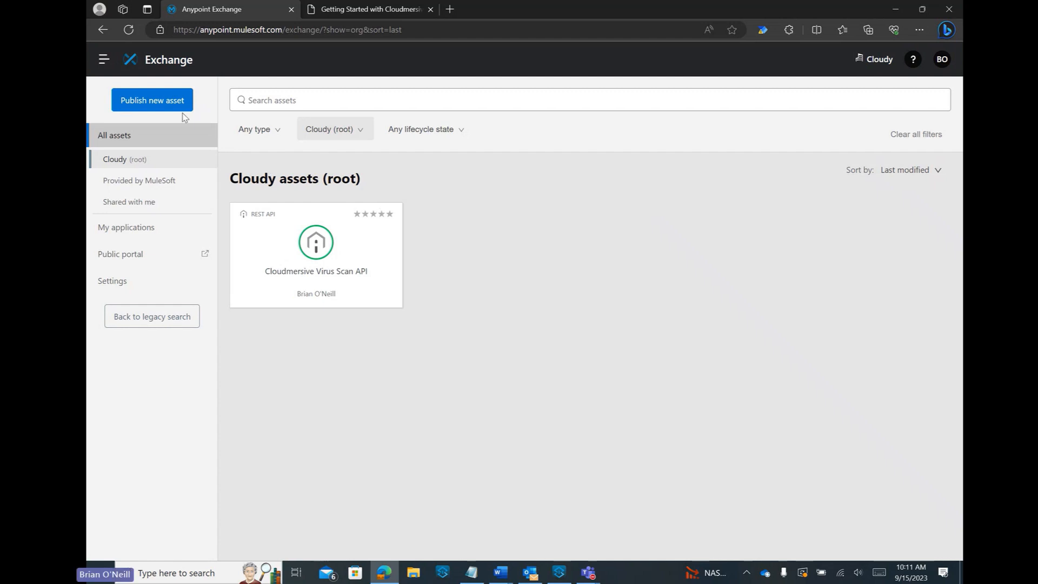
Start a new asset named 'Cloudmersive Virus Scan API 2' of type REST API
click(151, 100)
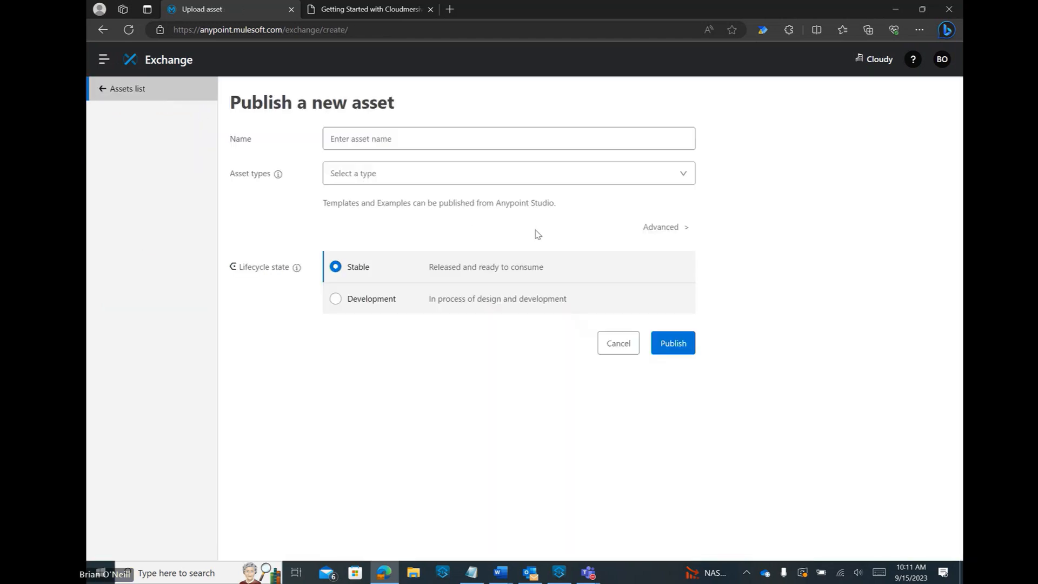
click(672, 343)
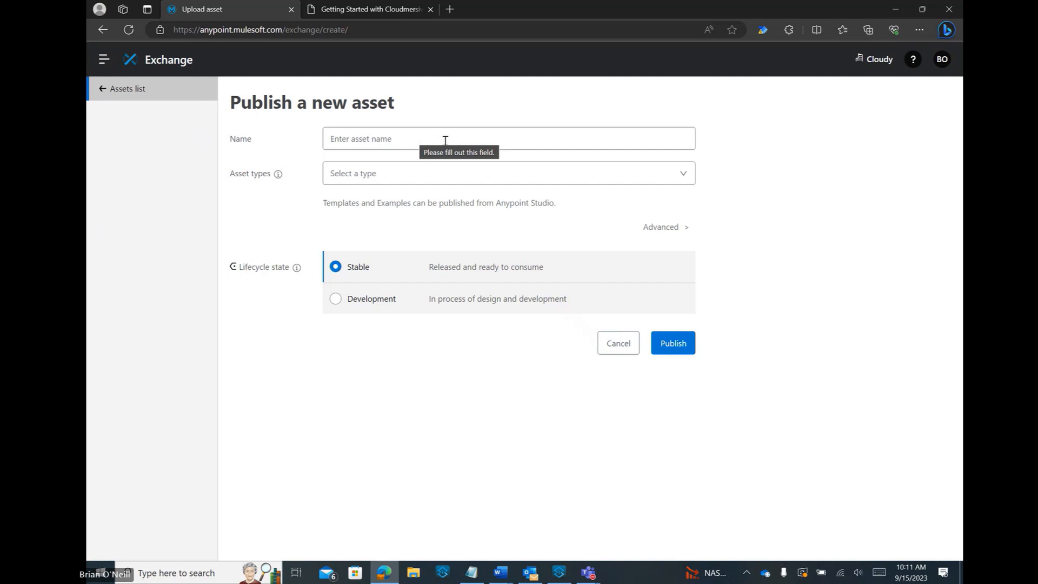
click(508, 138)
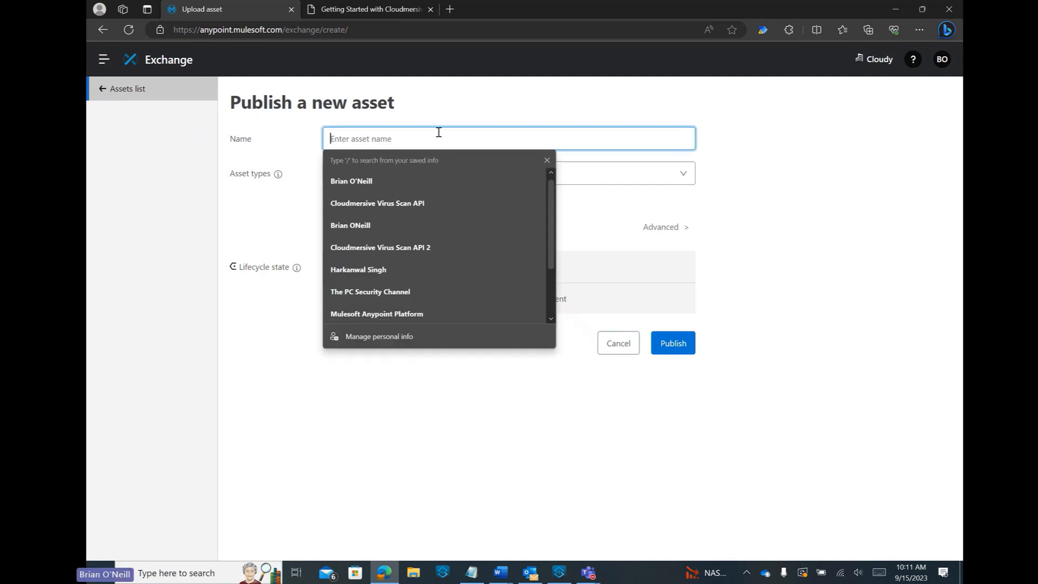
text(Cloudmersive Virus)
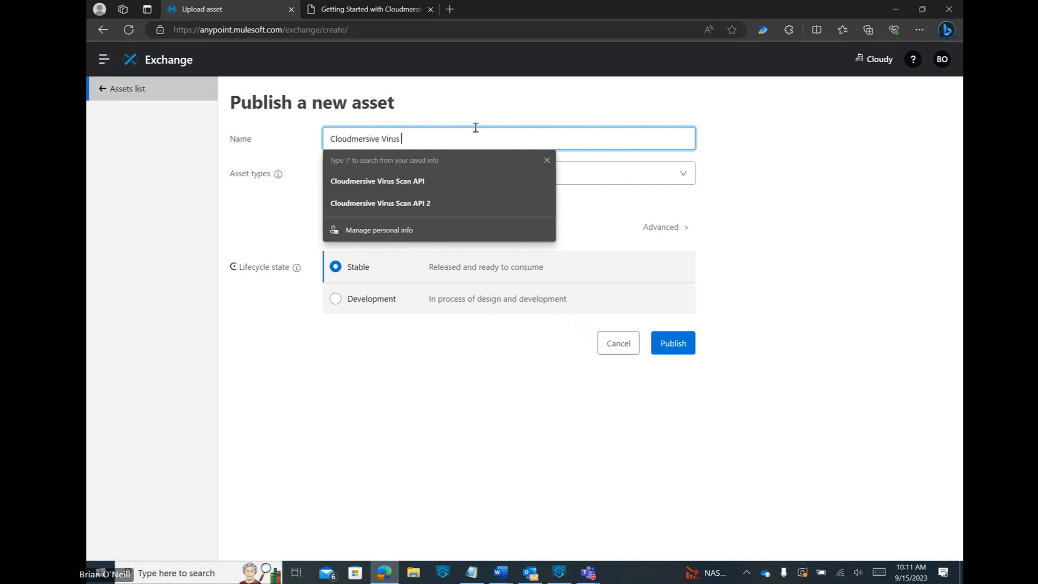
text(Scan API 2)
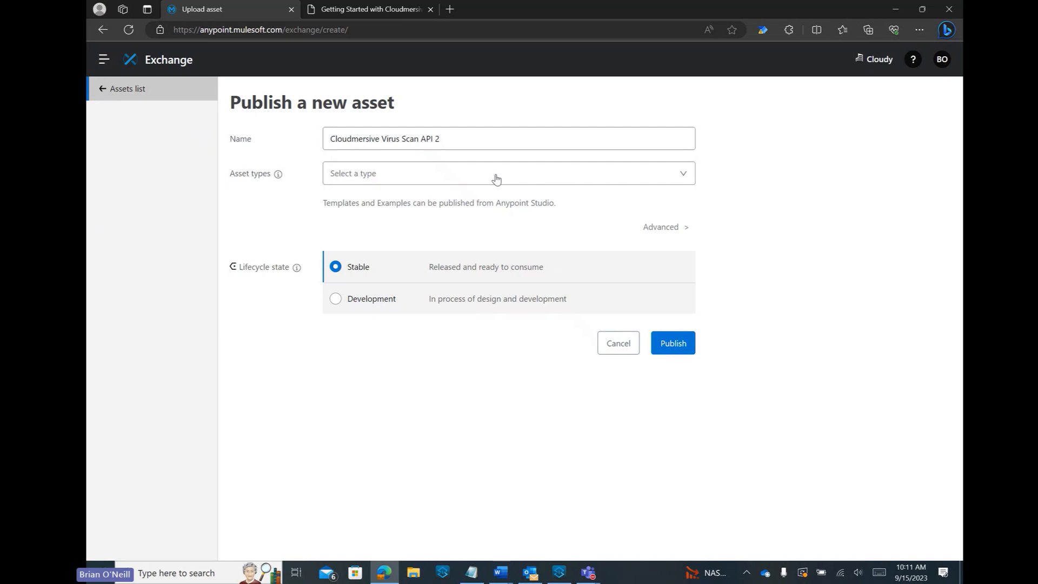
click(507, 173)
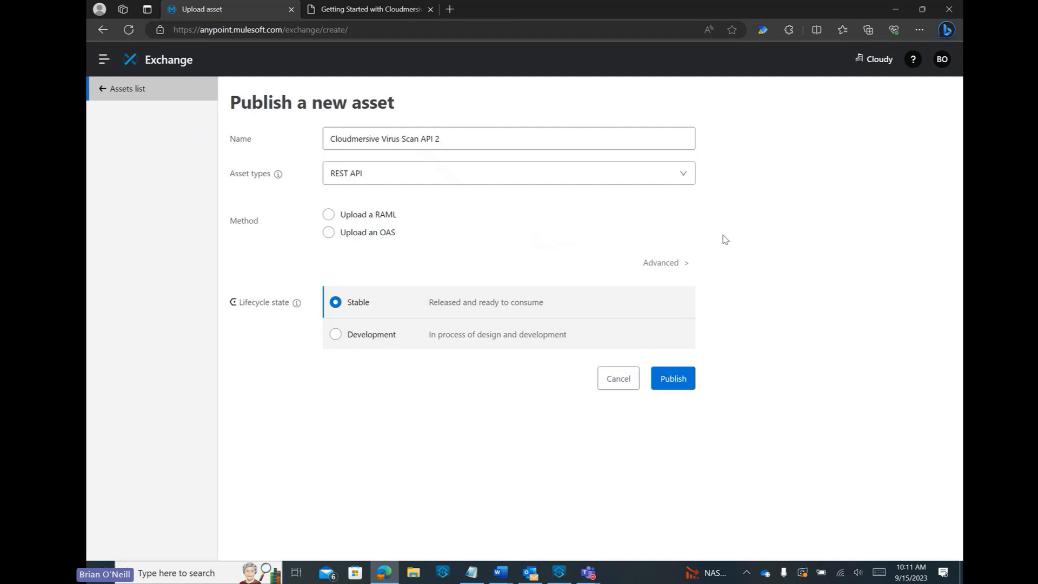
mouse_move(813, 220)
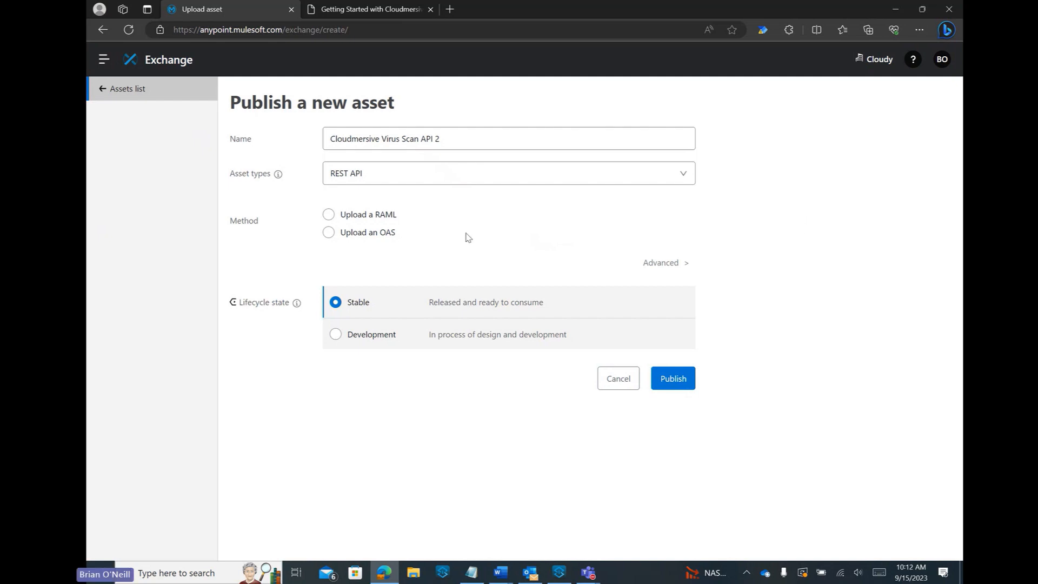
Upload the downloaded virus (3).json OAS file and publish the asset as Stable
click(328, 233)
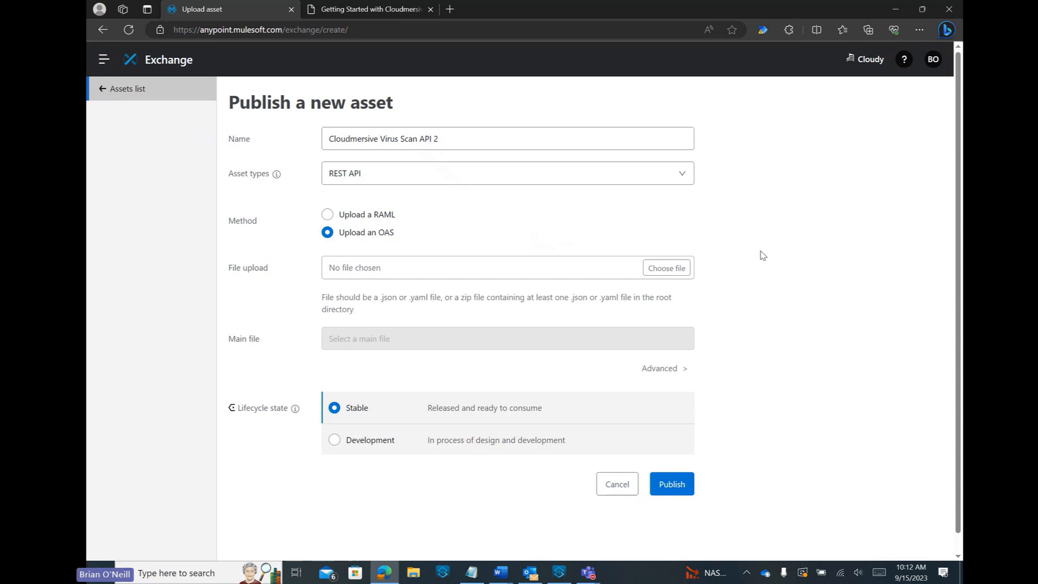
mouse_move(758, 256)
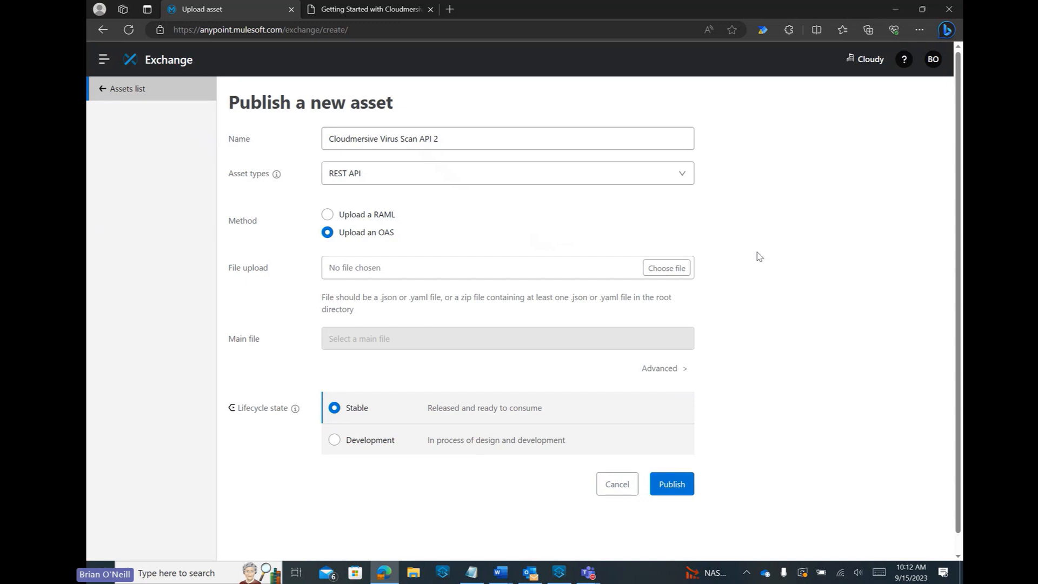
click(666, 268)
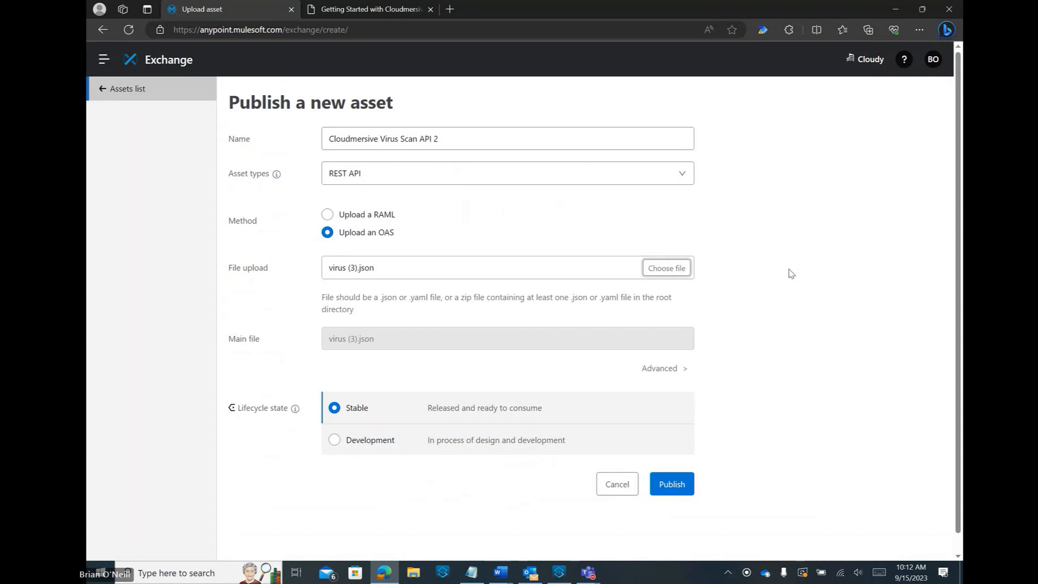
mouse_move(576, 361)
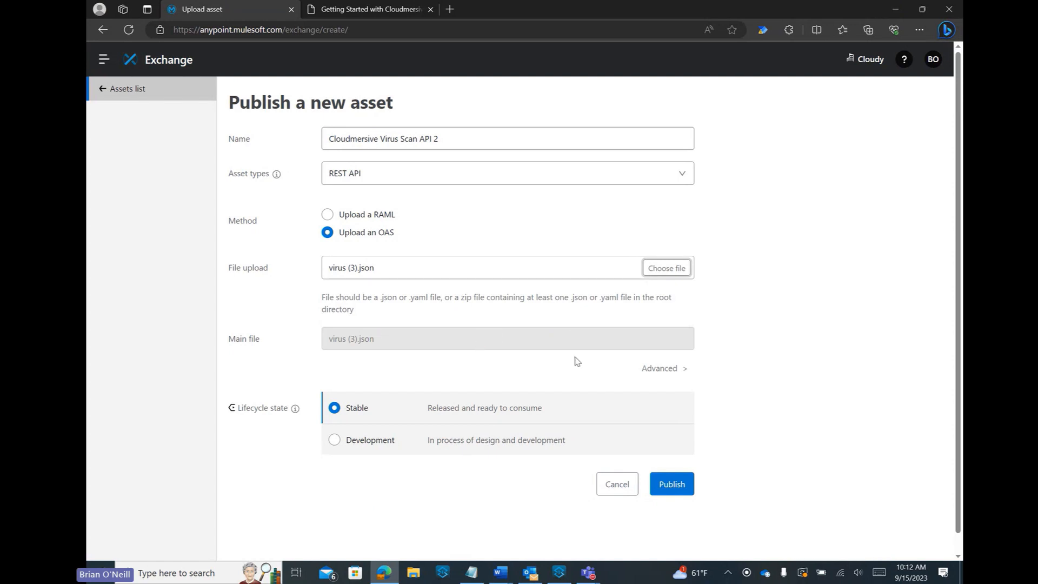
mouse_move(593, 423)
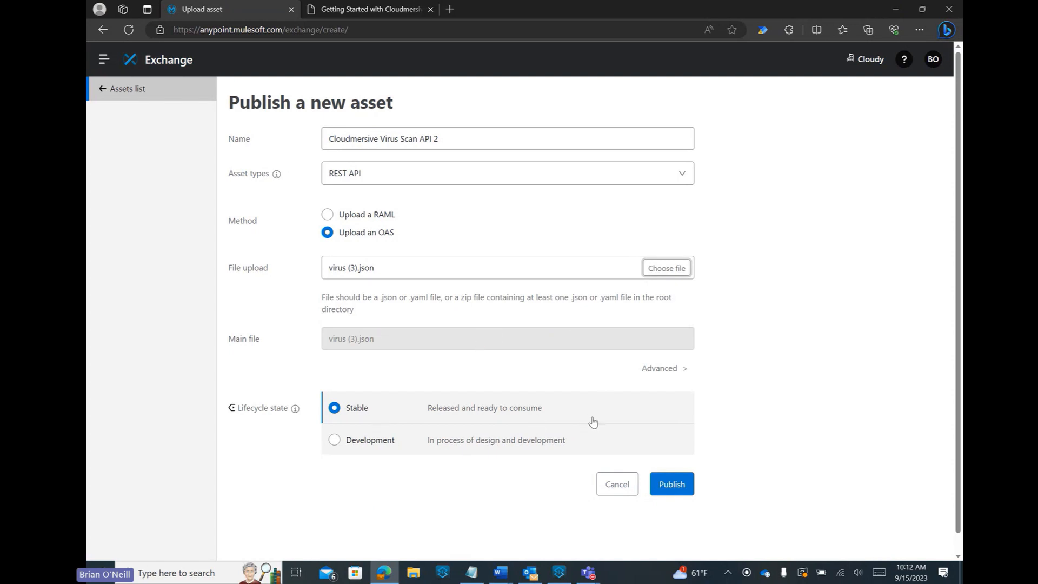
mouse_move(740, 417)
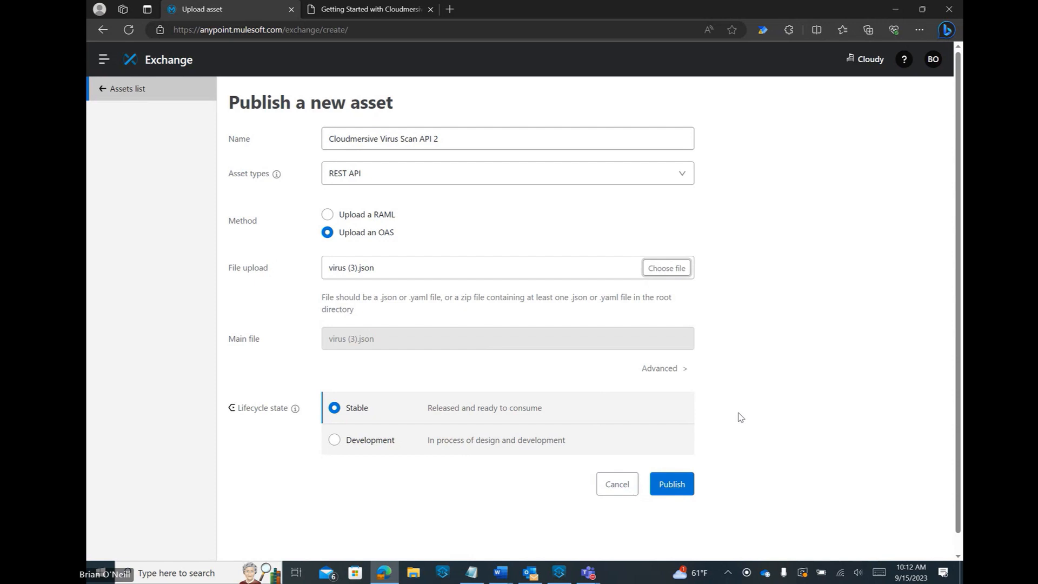
mouse_move(725, 461)
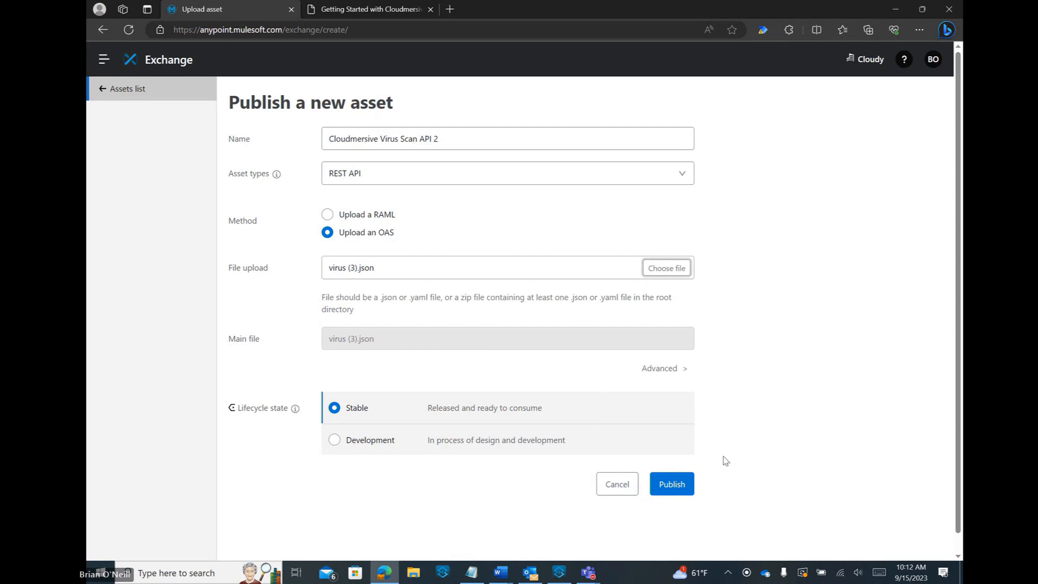
click(670, 484)
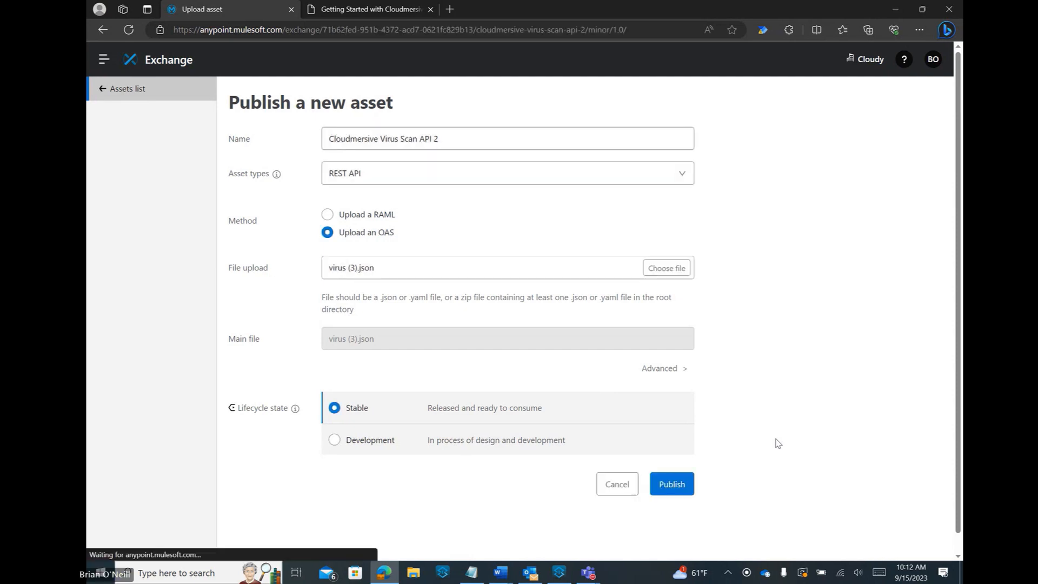
Show the Specification Summary with endpoints for Cloudmersive Virus Scan API 2
click(670, 484)
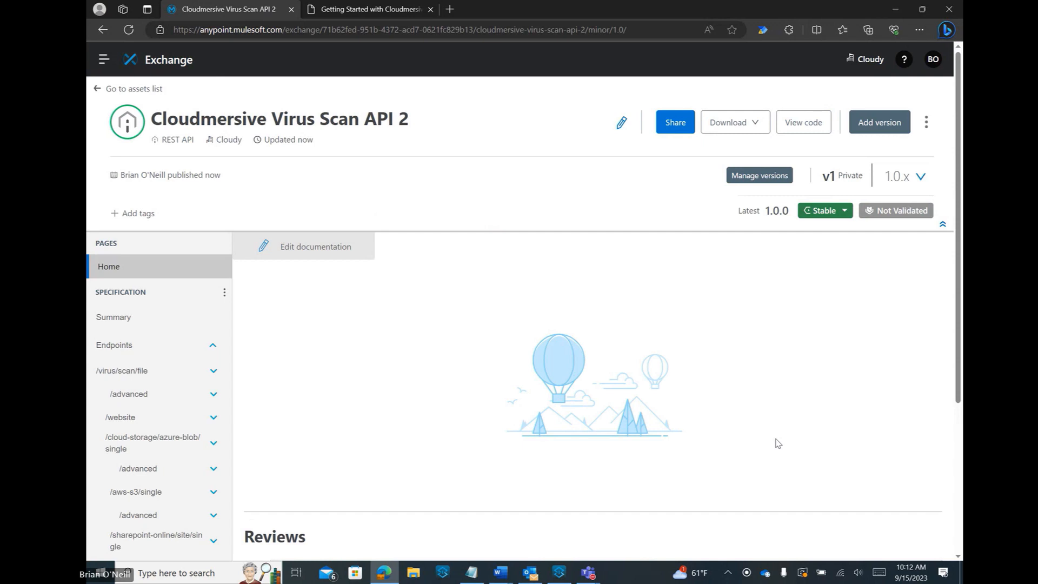
mouse_move(552, 377)
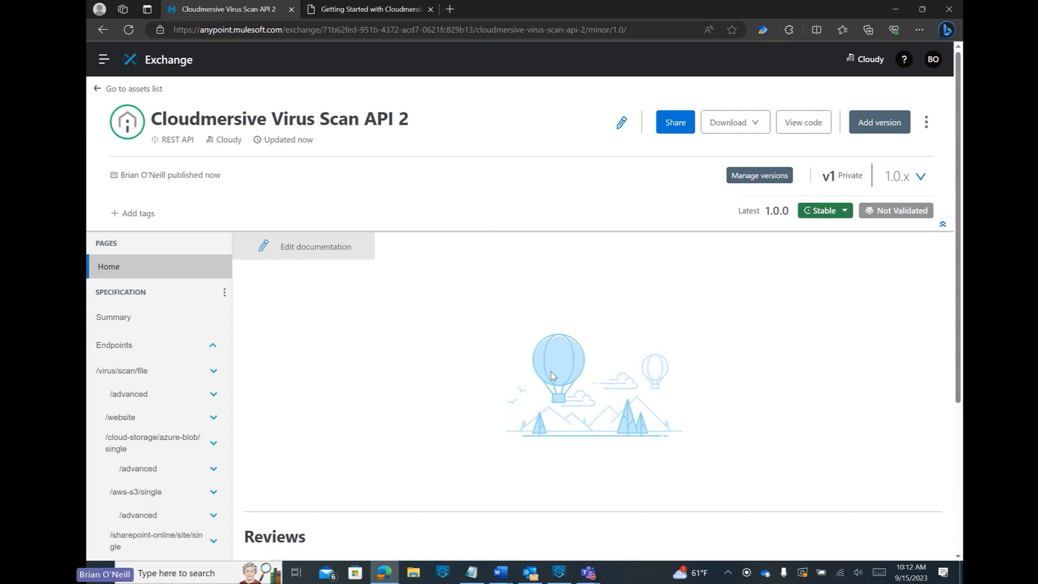
mouse_move(508, 262)
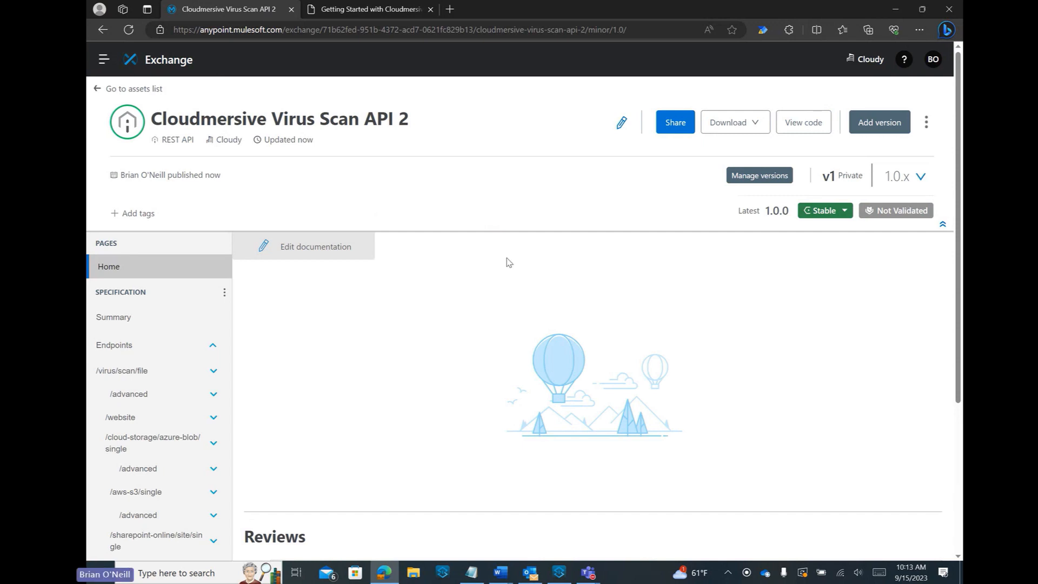
mouse_move(472, 277)
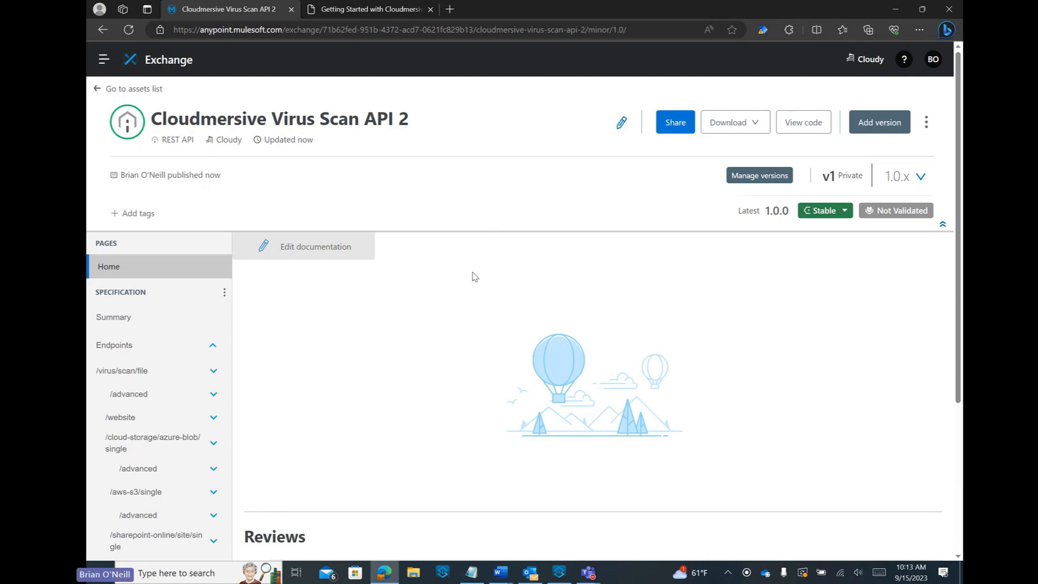
click(113, 317)
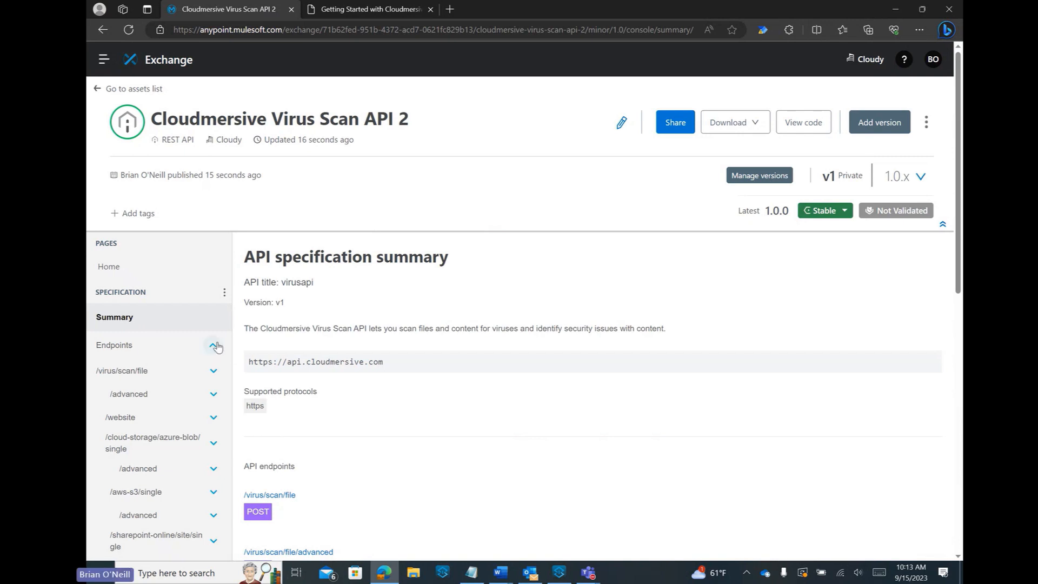
click(213, 345)
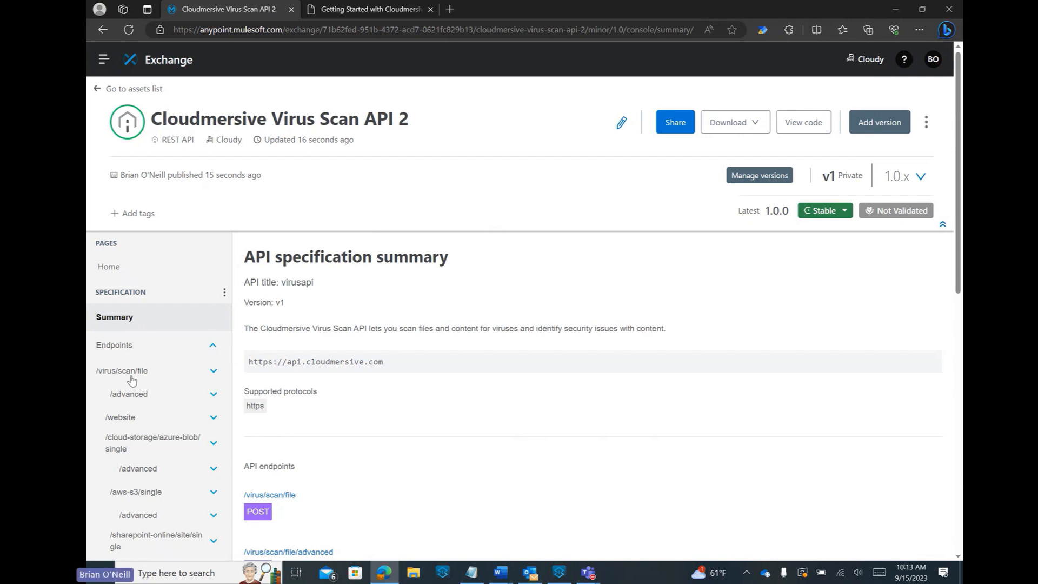
mouse_move(115, 434)
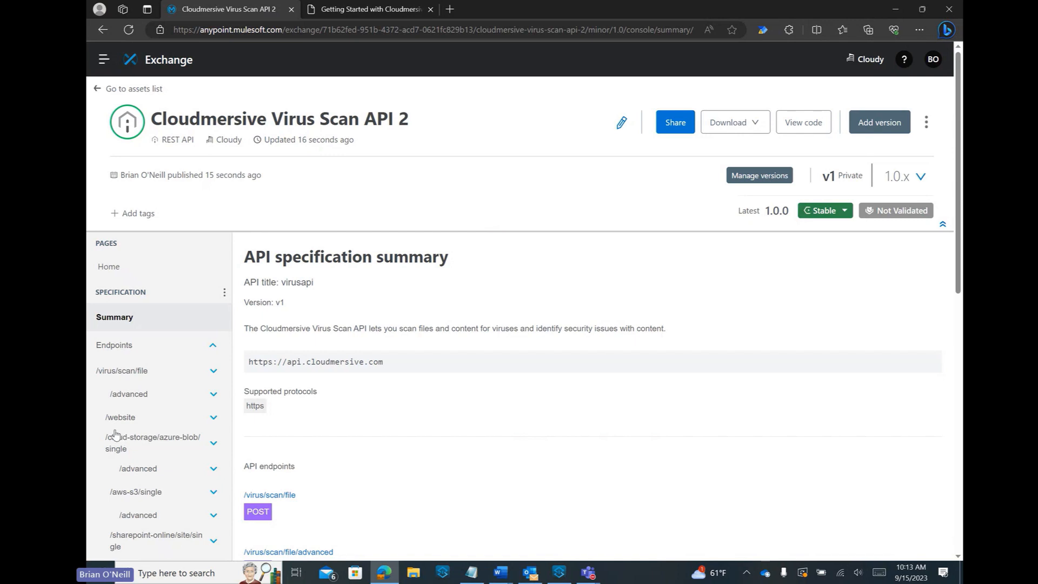
mouse_move(144, 409)
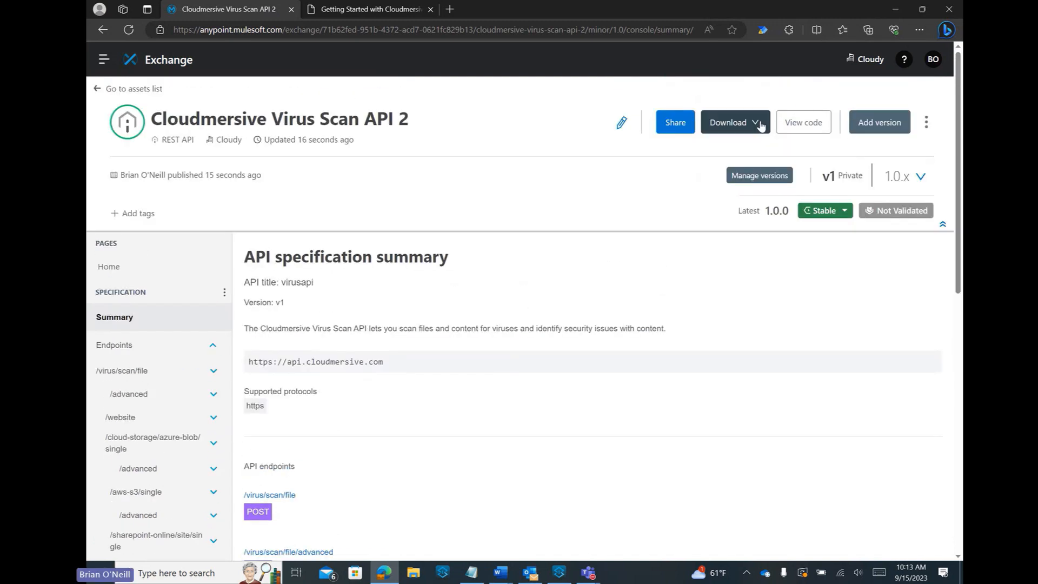
List the asset's download formats (RAML, OAS, Mule connectors)
click(734, 122)
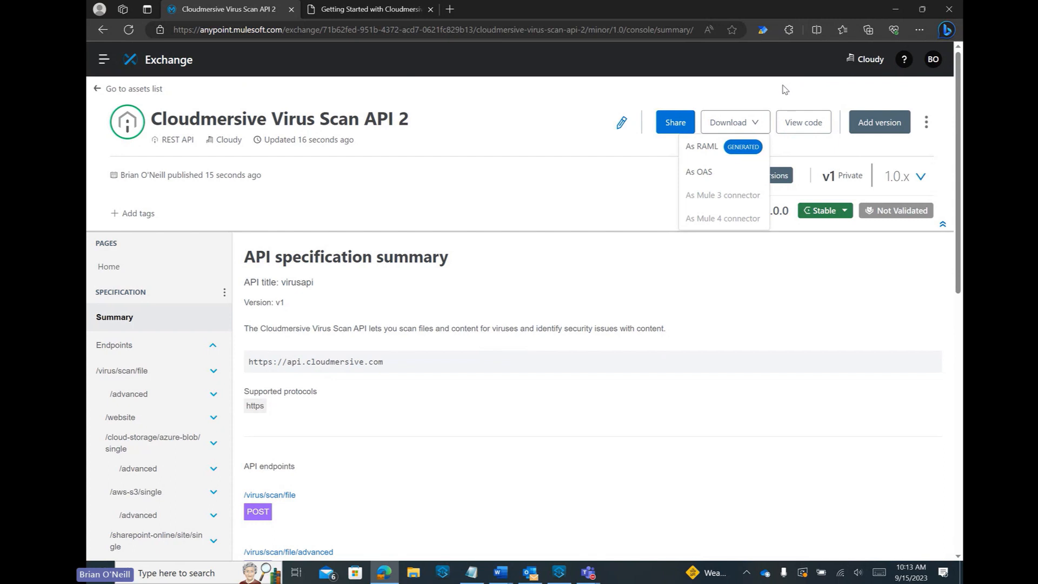
mouse_move(766, 89)
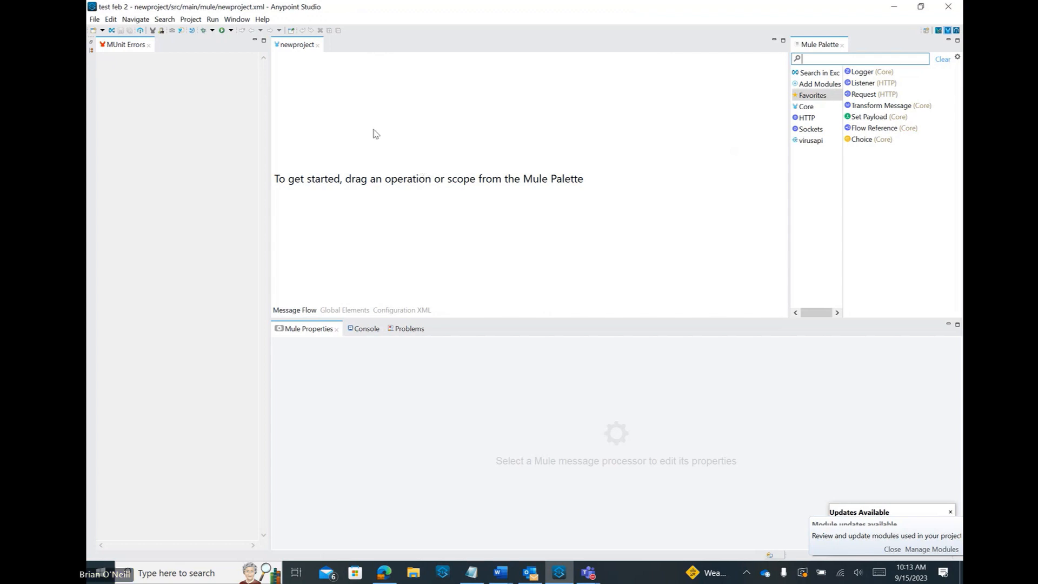
Create a Mule project named 'newfile' and browse Exchange assets for it
click(95, 18)
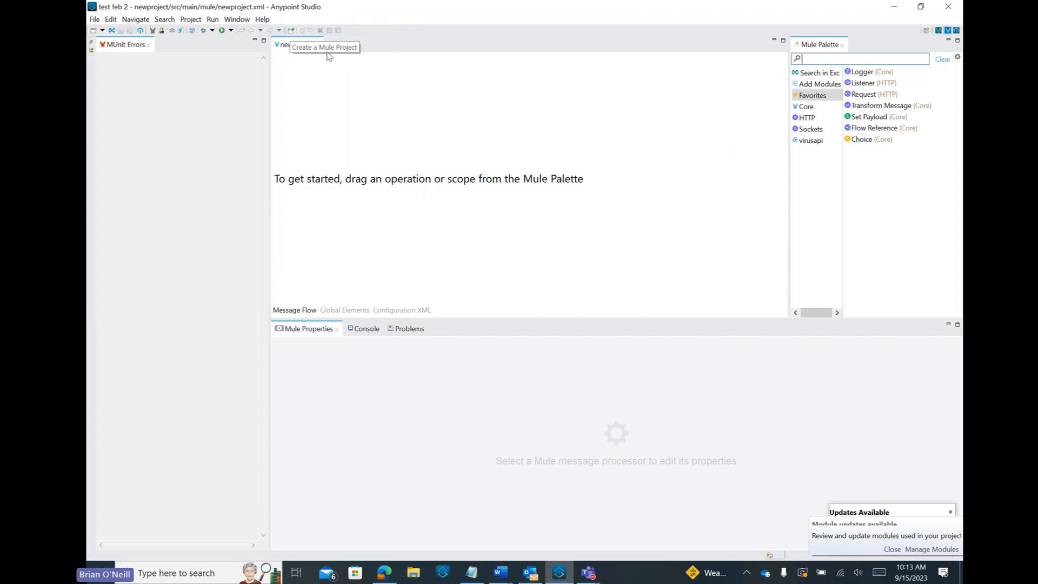
click(324, 47)
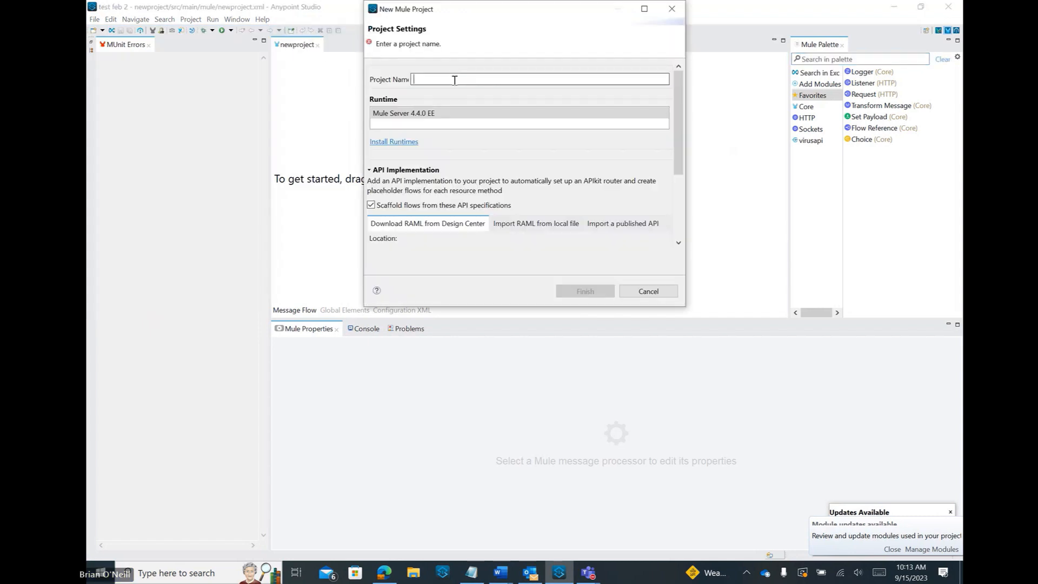
text(newfile)
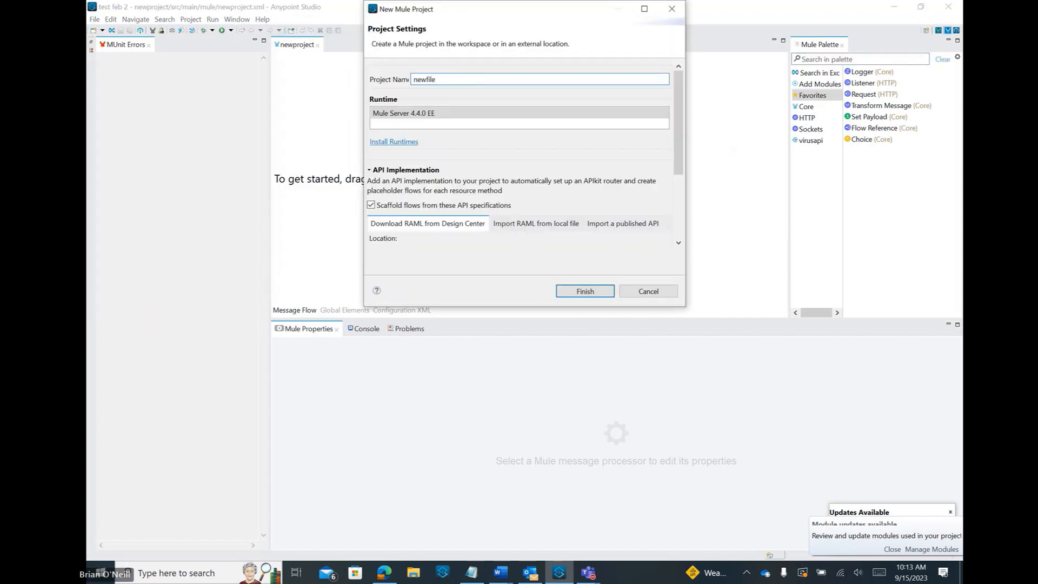
click(584, 291)
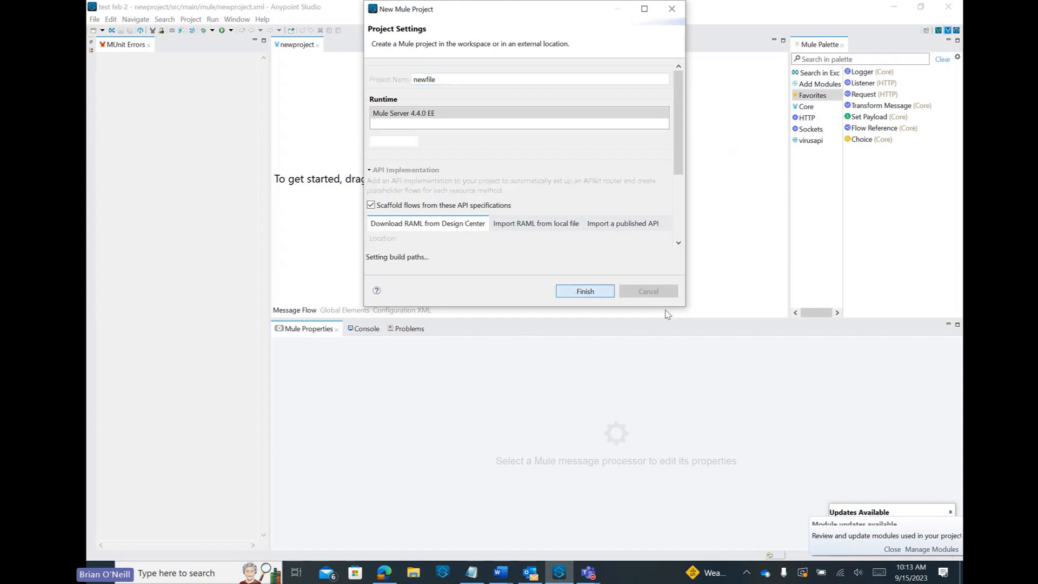
click(584, 292)
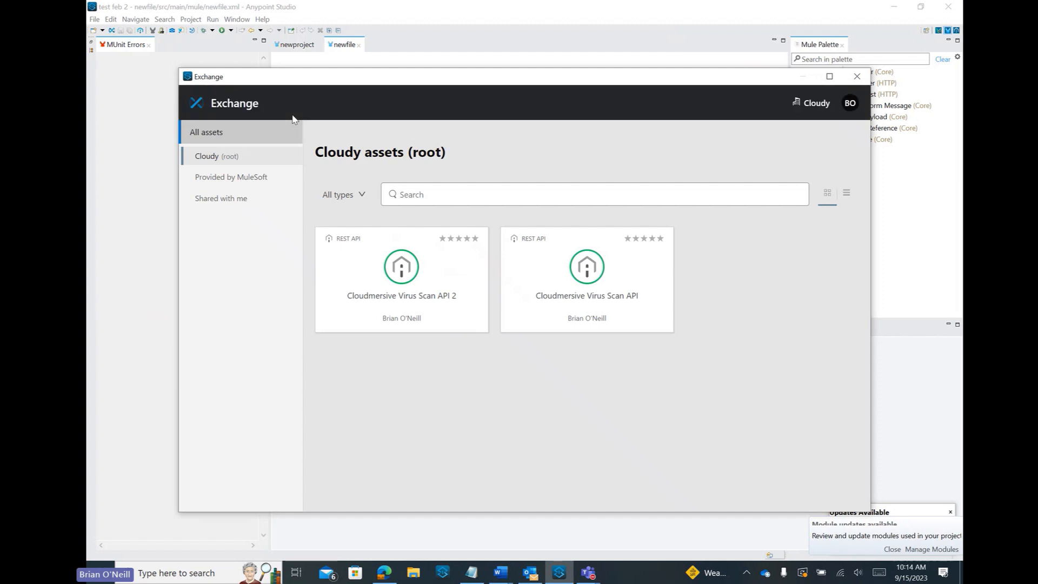
mouse_move(510, 178)
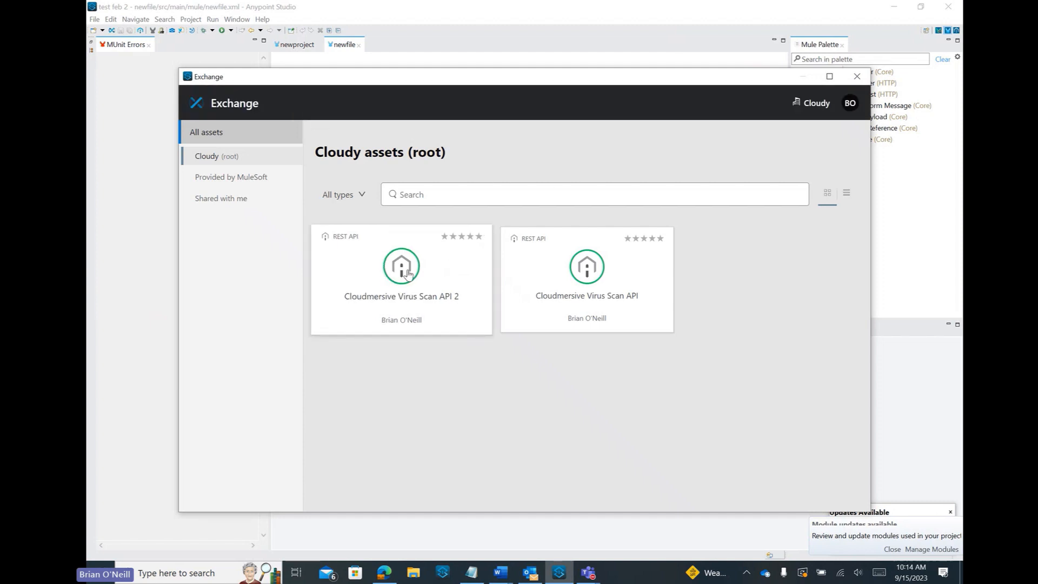
Add the Cloudmersive Virus Scan API 2 connector to the newfile project
click(401, 278)
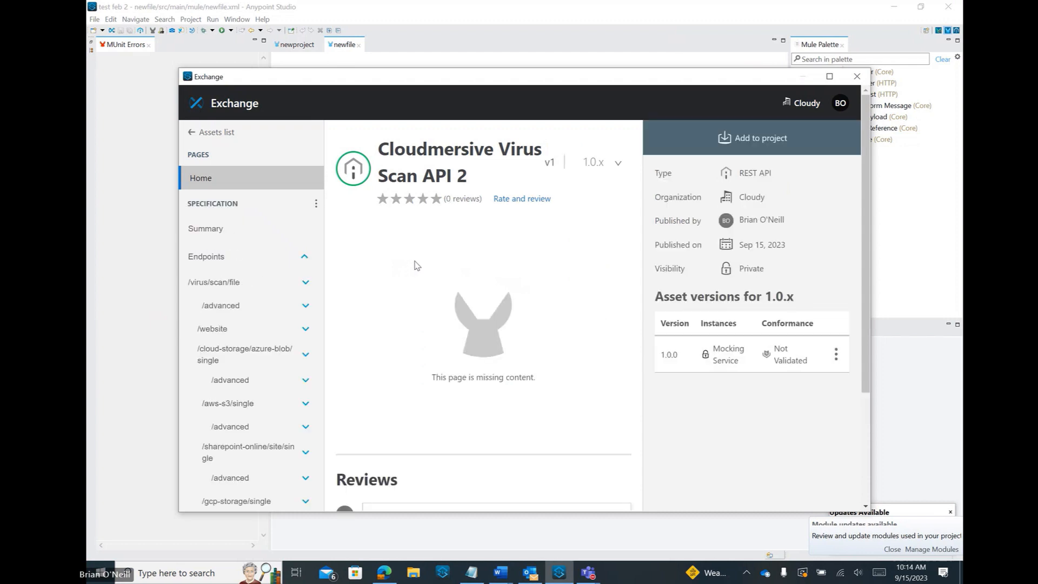
mouse_move(440, 257)
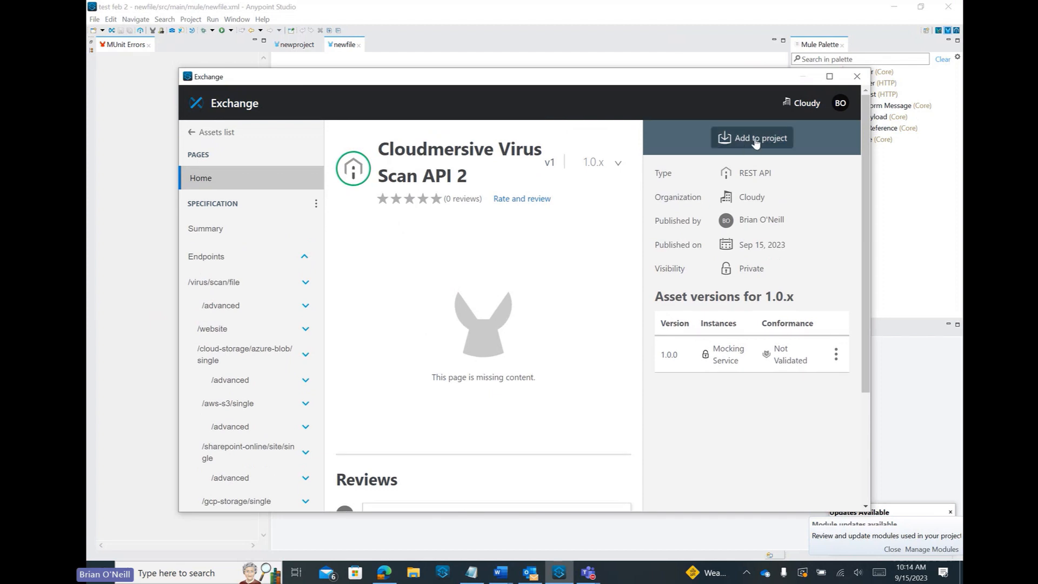
click(753, 138)
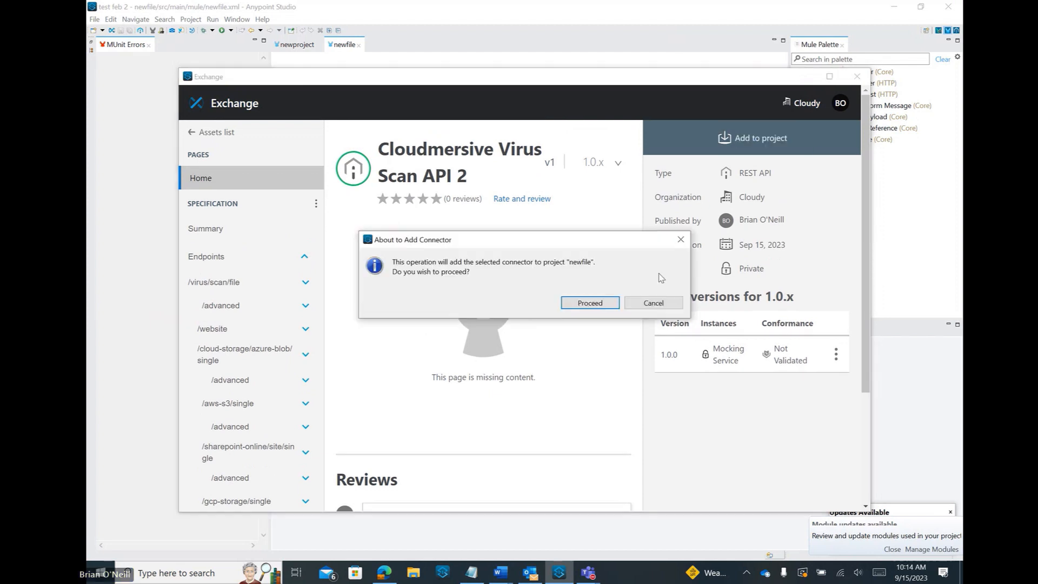
click(589, 303)
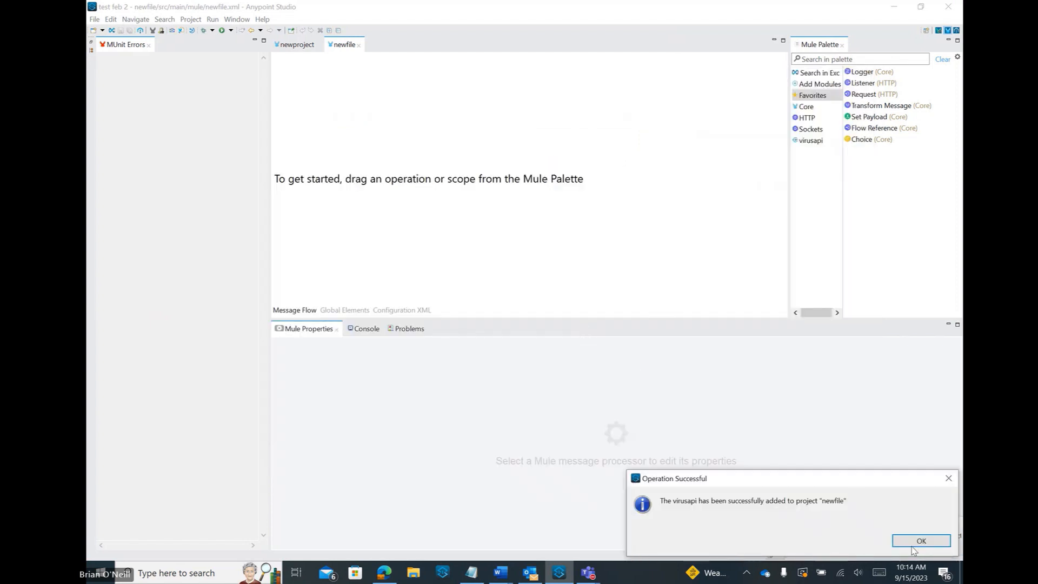
Drop the virusapi Scan_File operation into newfileFlow and show its properties
click(920, 540)
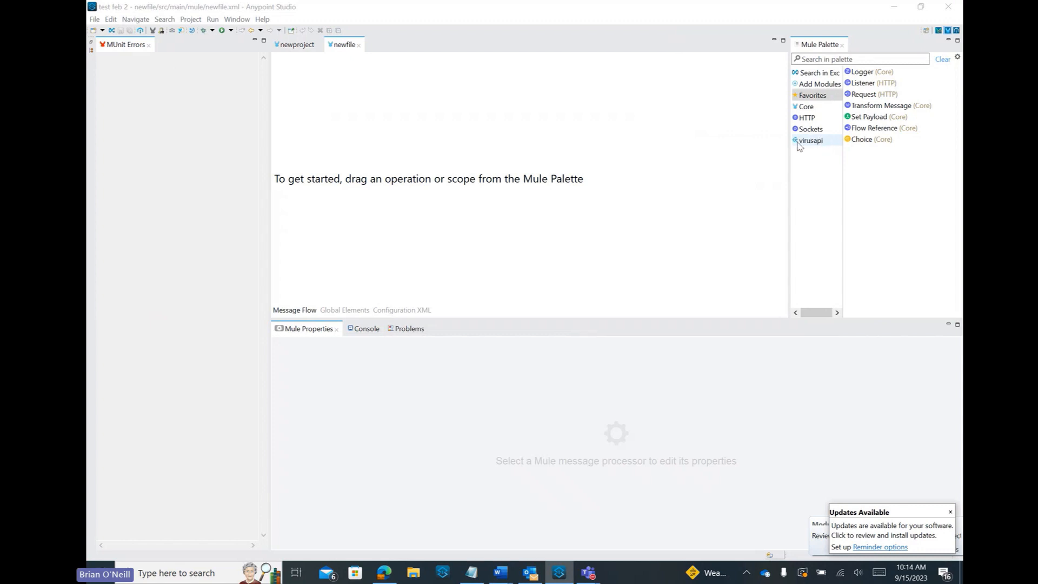
click(811, 140)
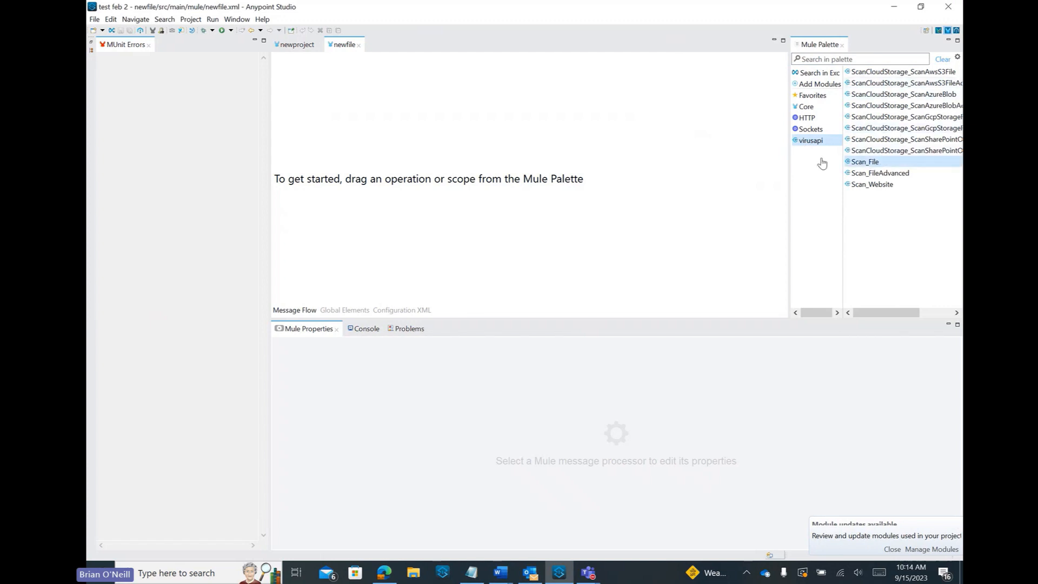
drag(865, 161, 312, 168)
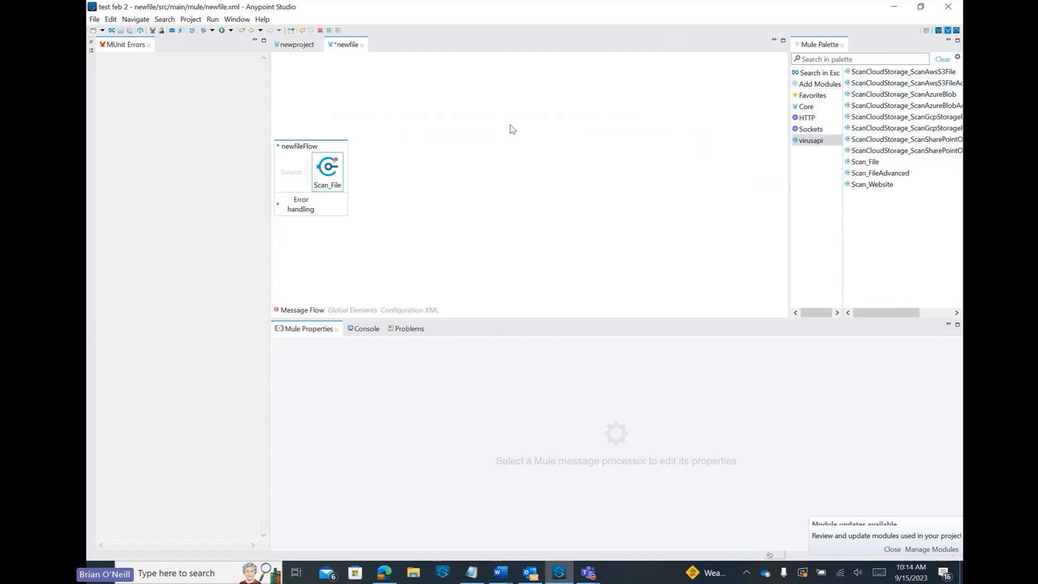
click(327, 171)
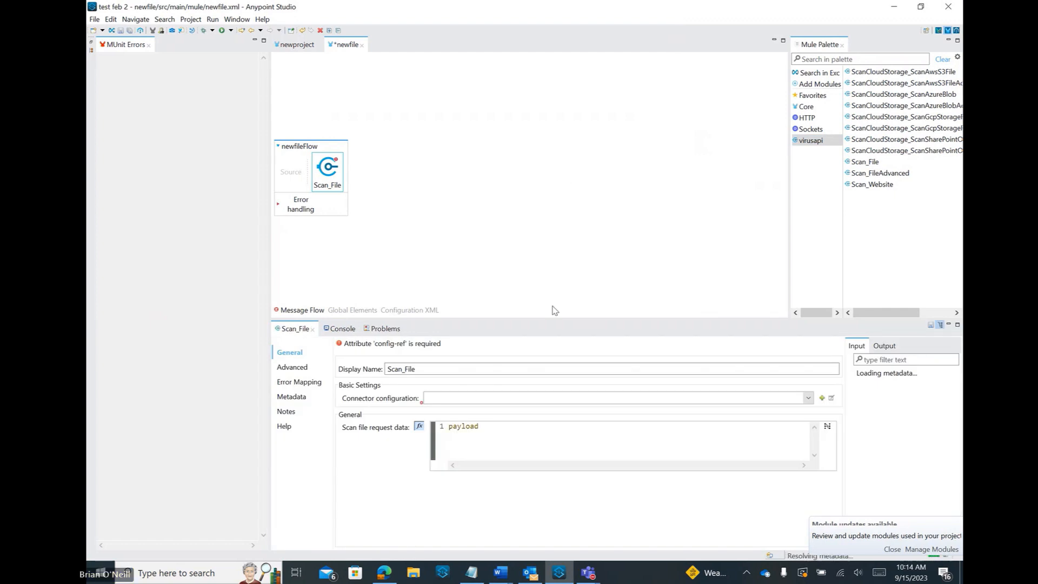
mouse_move(602, 240)
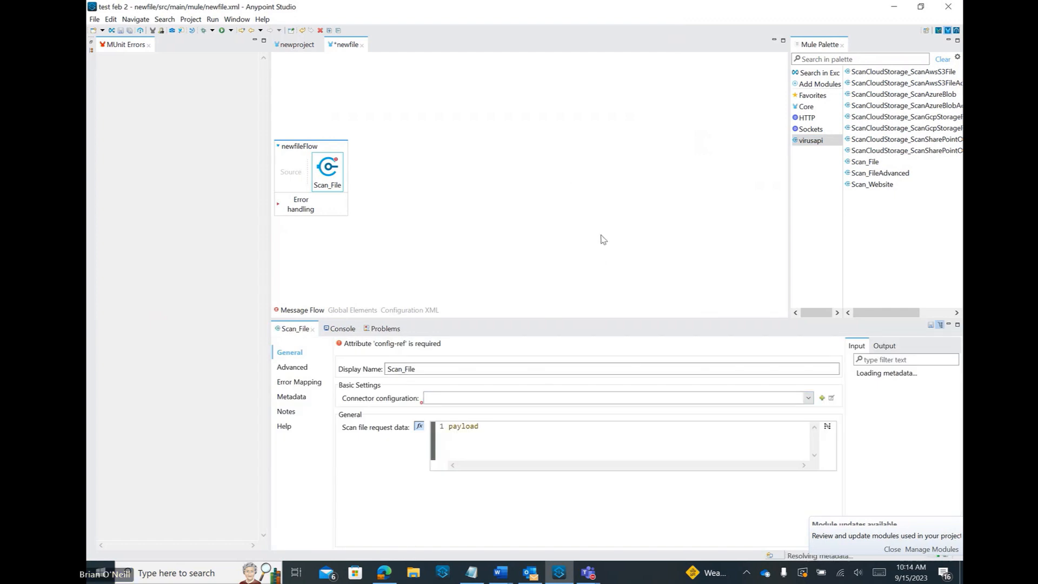